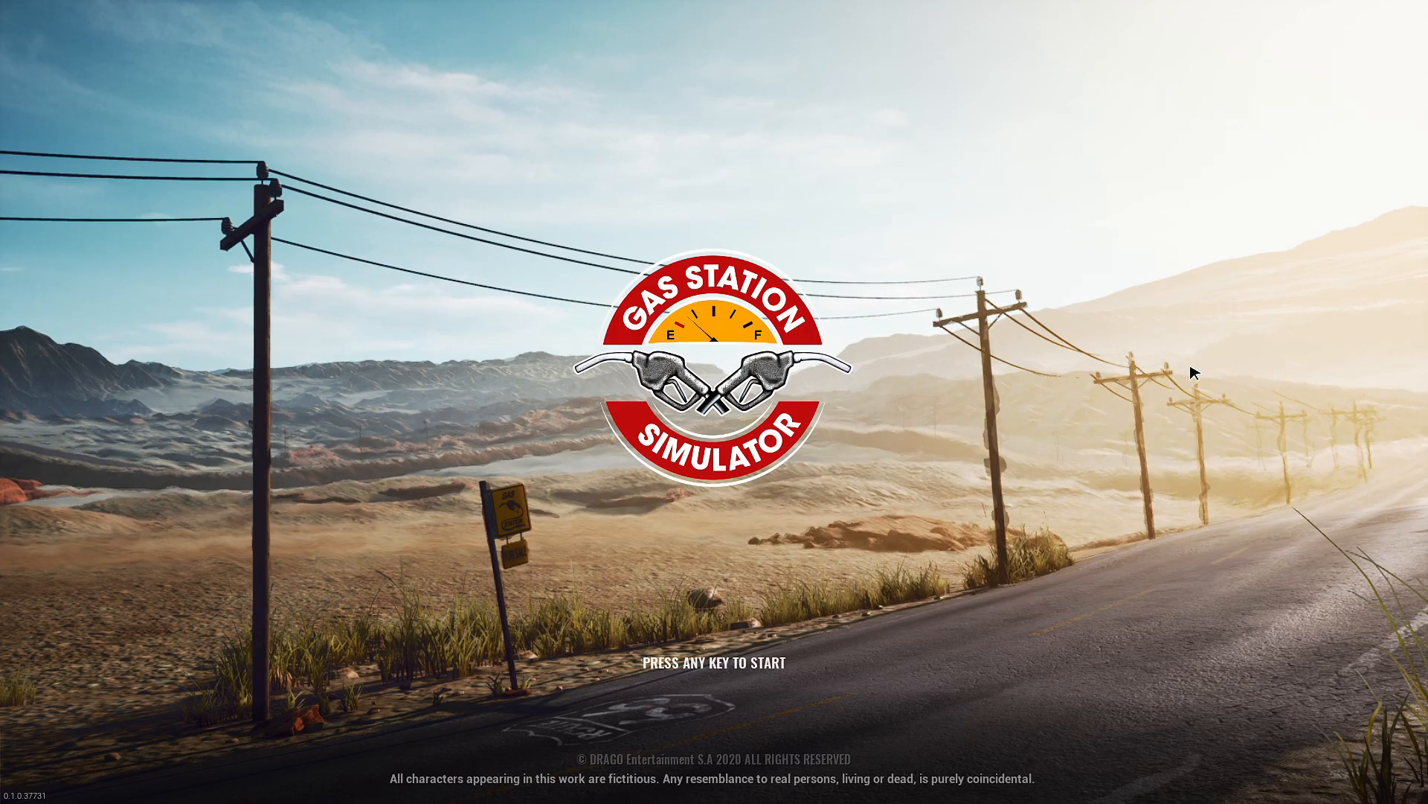
- Start the game from the title screen to begin Day 0
key("enter")
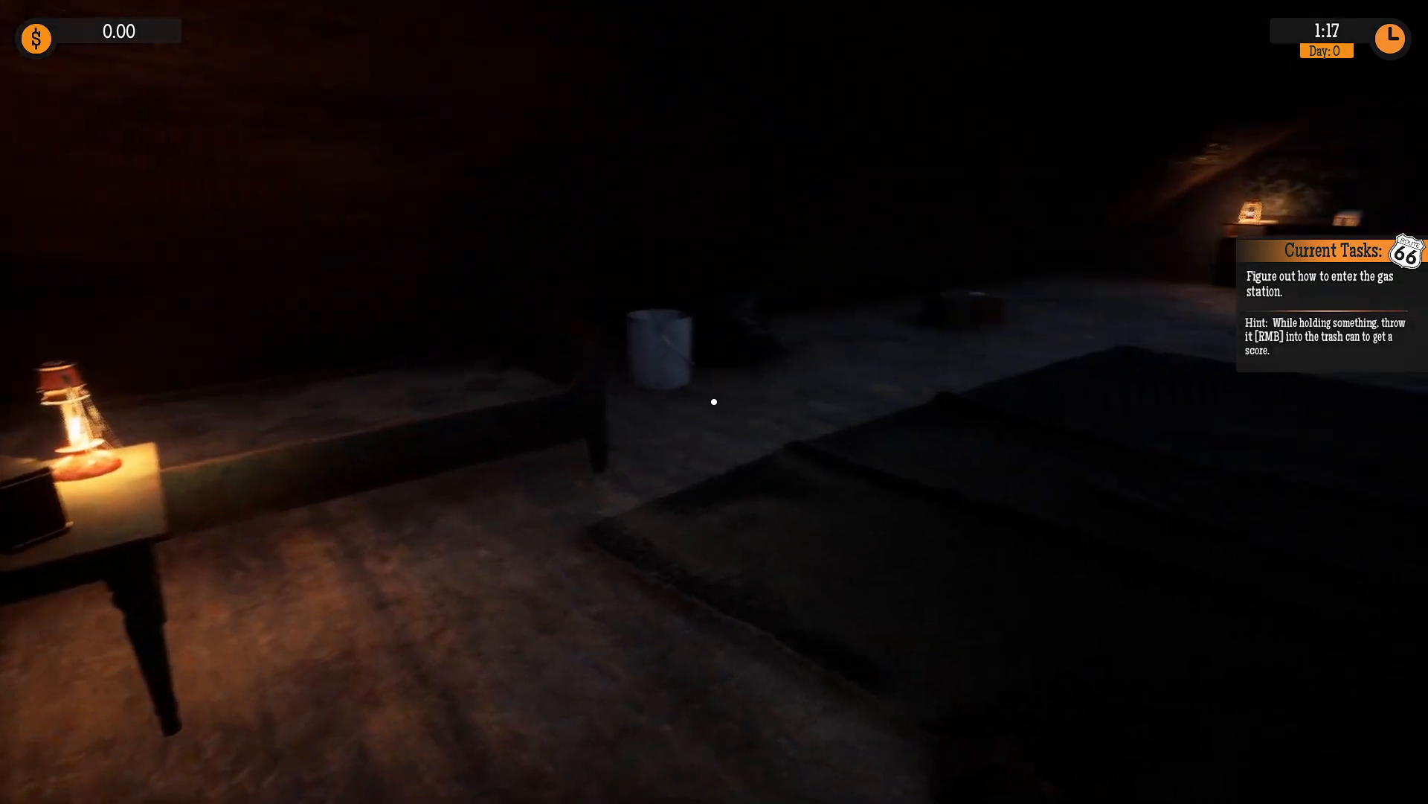
mouse_move(714, 401)
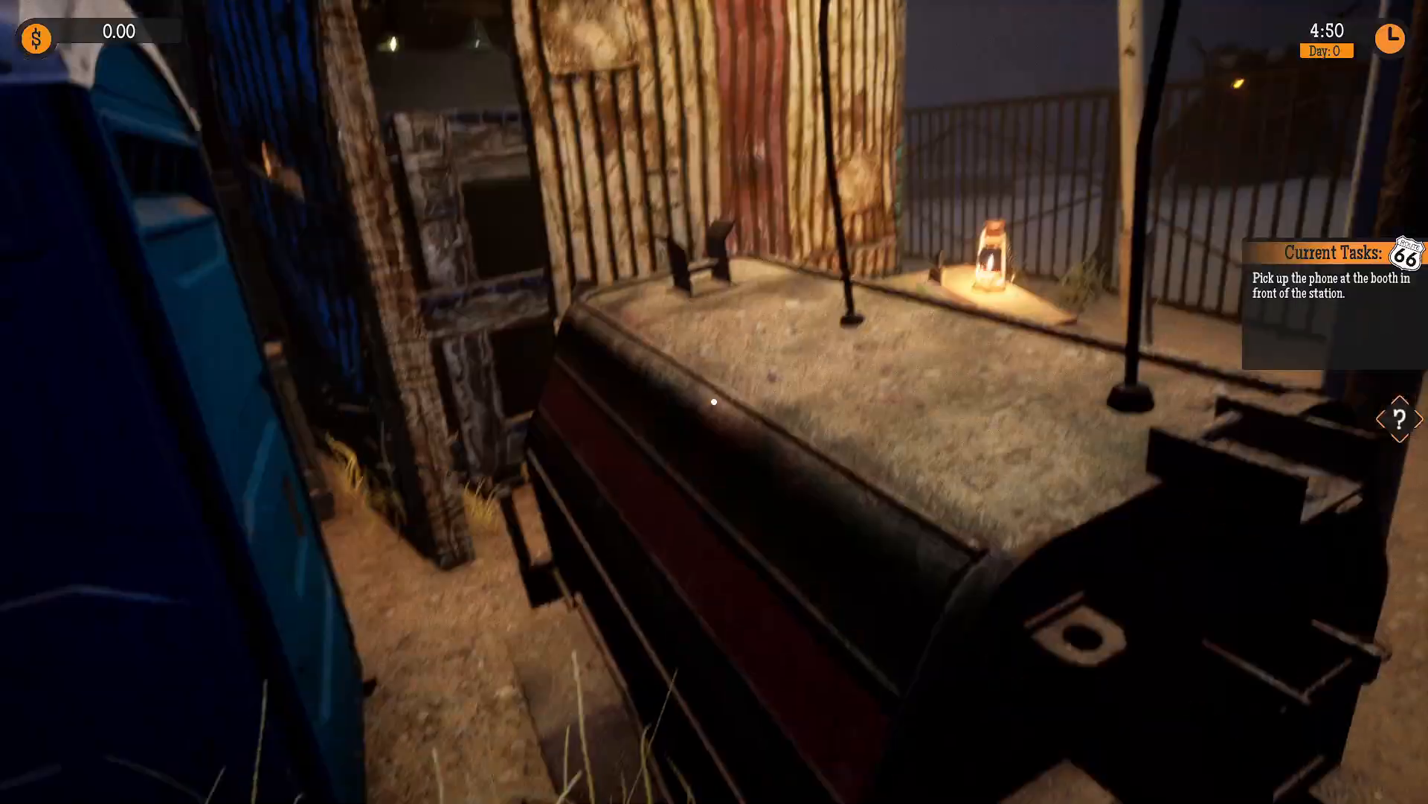
mouse_move(715, 402)
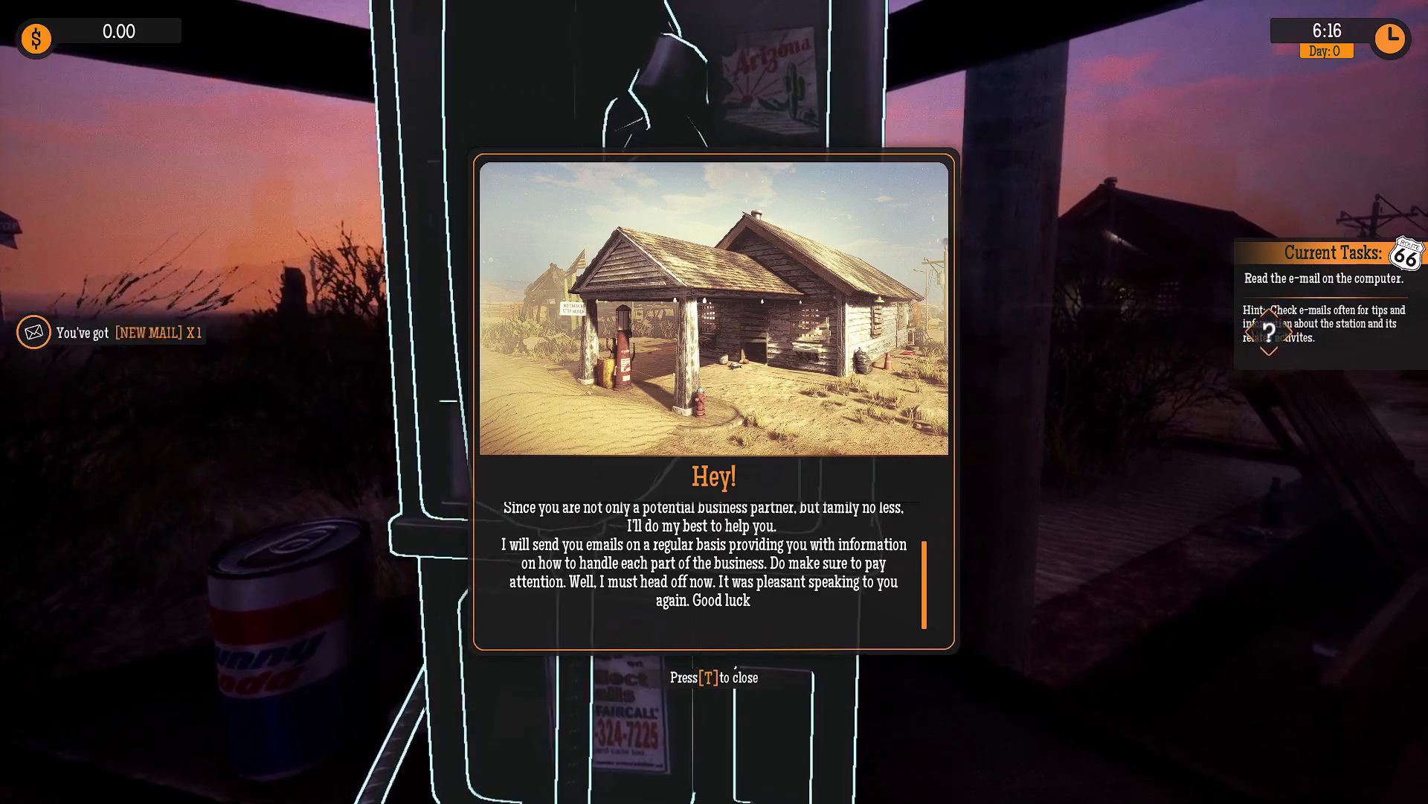
- Dismiss the relative's phone message, resume from pause, and use the station computer
key("t")
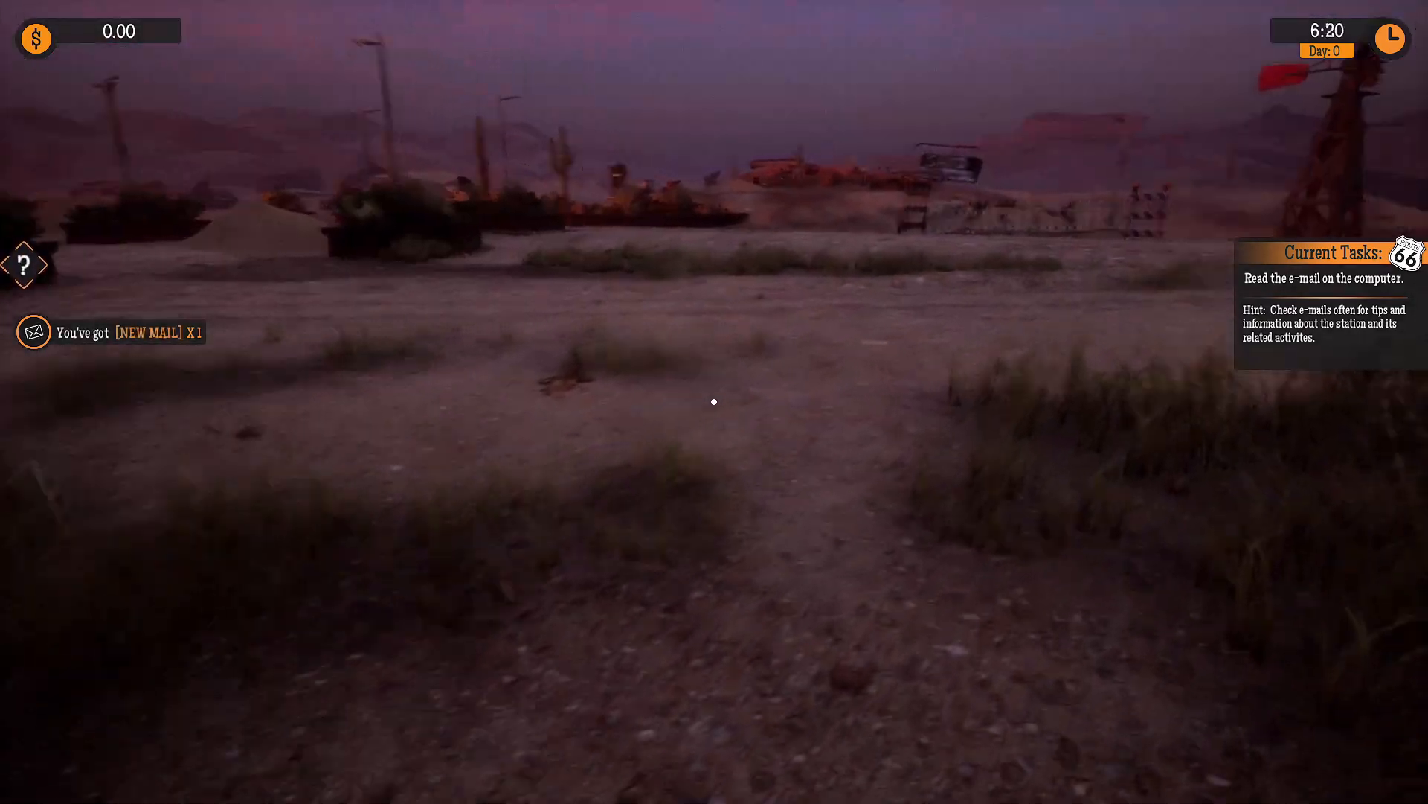
mouse_move(714, 401)
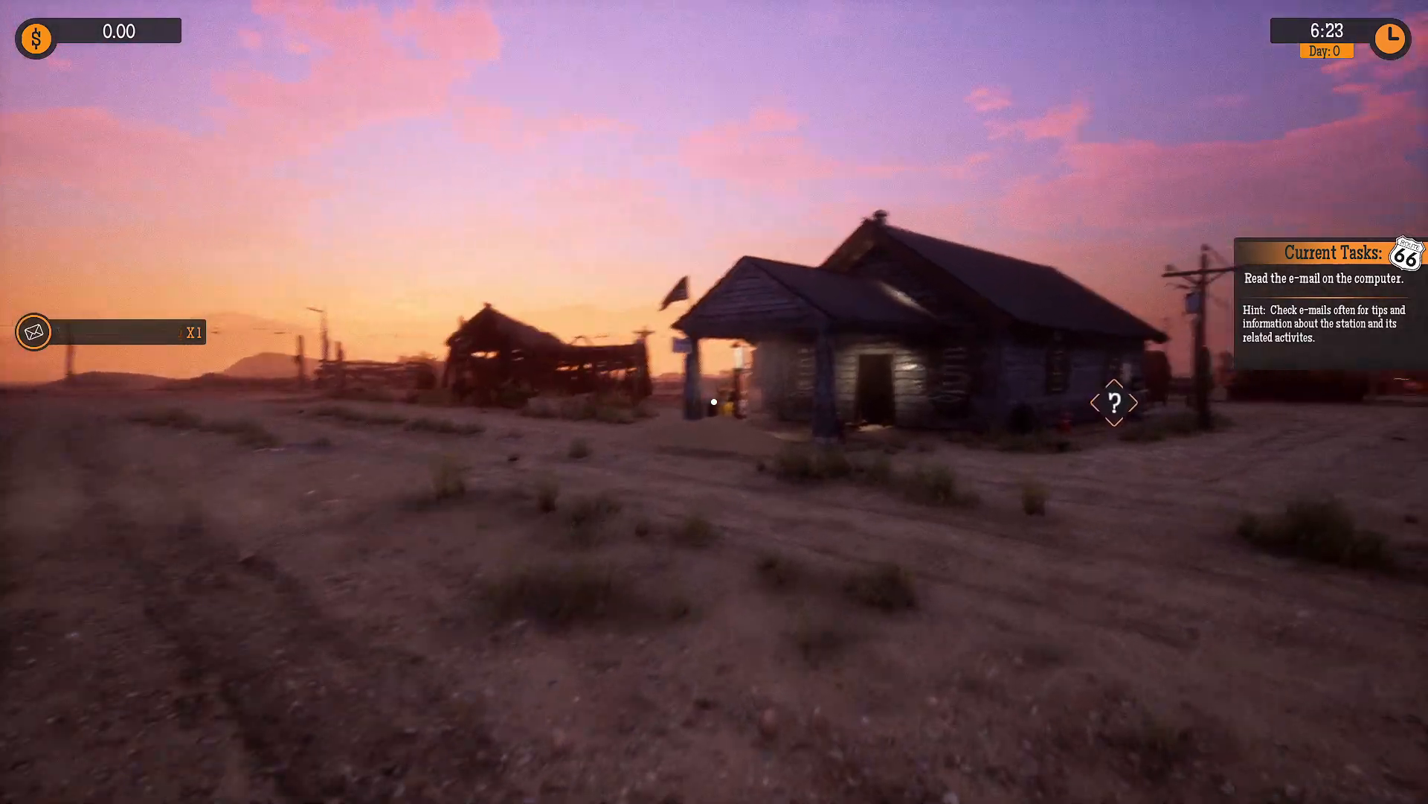
key("Escape")
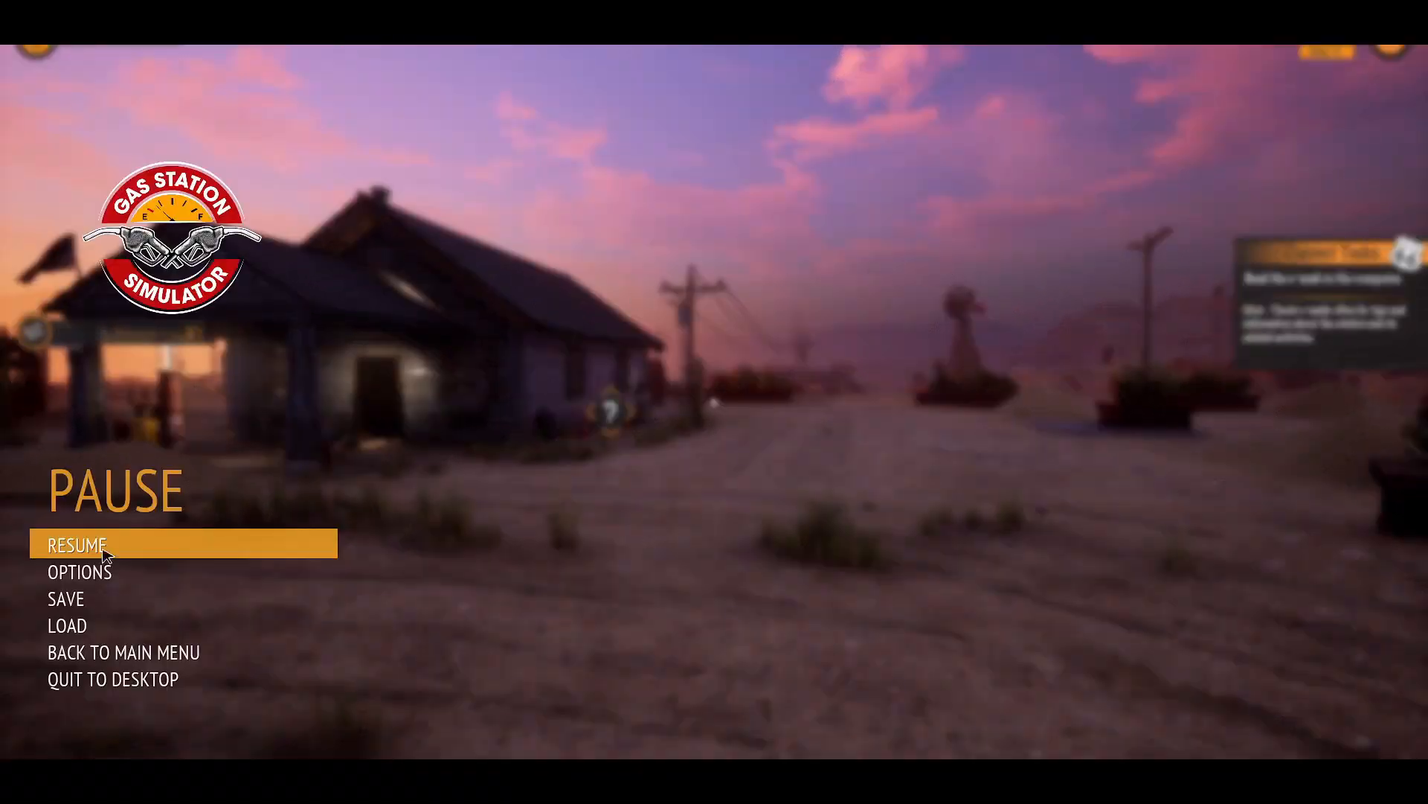
left_click(91, 544)
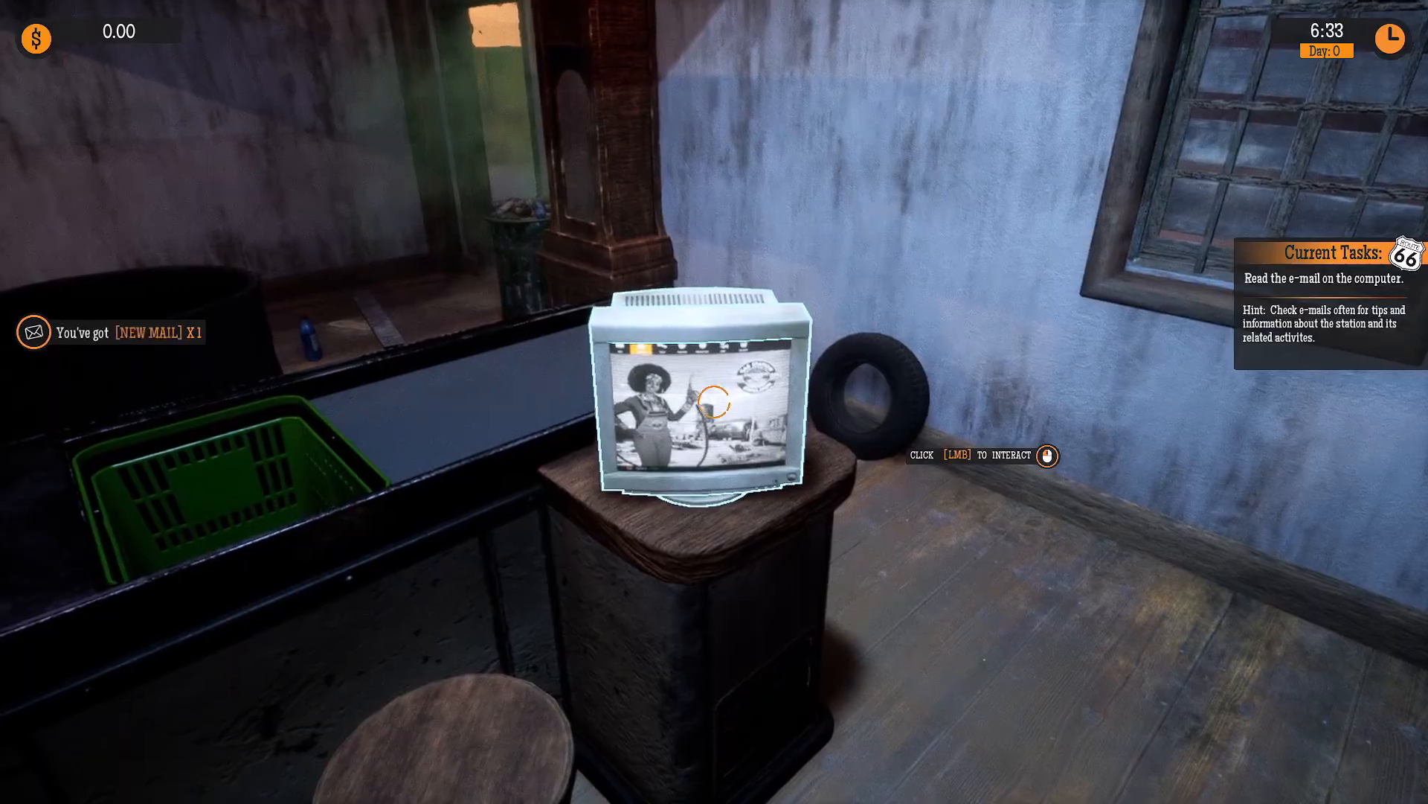
left_click(701, 410)
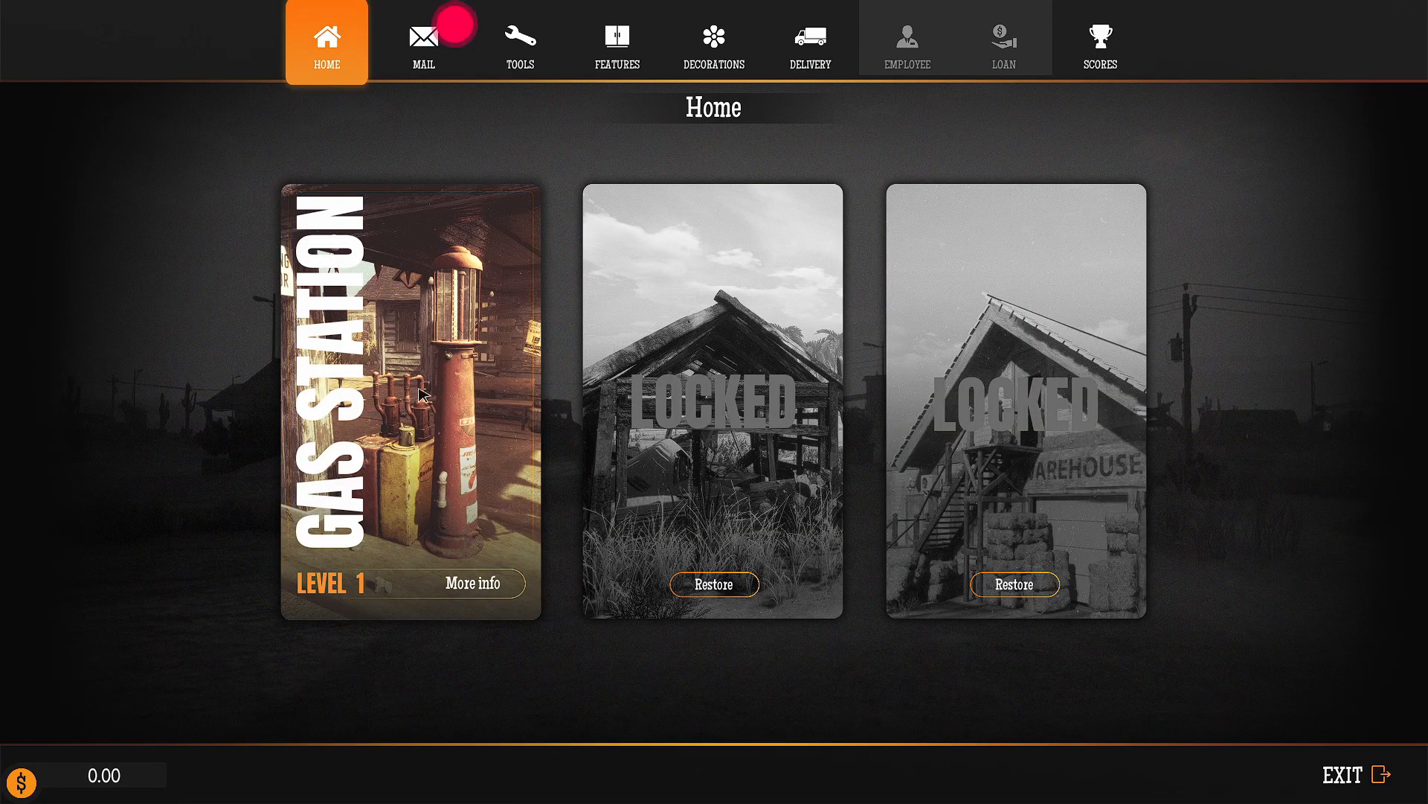
- Read the Howdy! welcome email in the computer's mail inbox
left_click(422, 41)
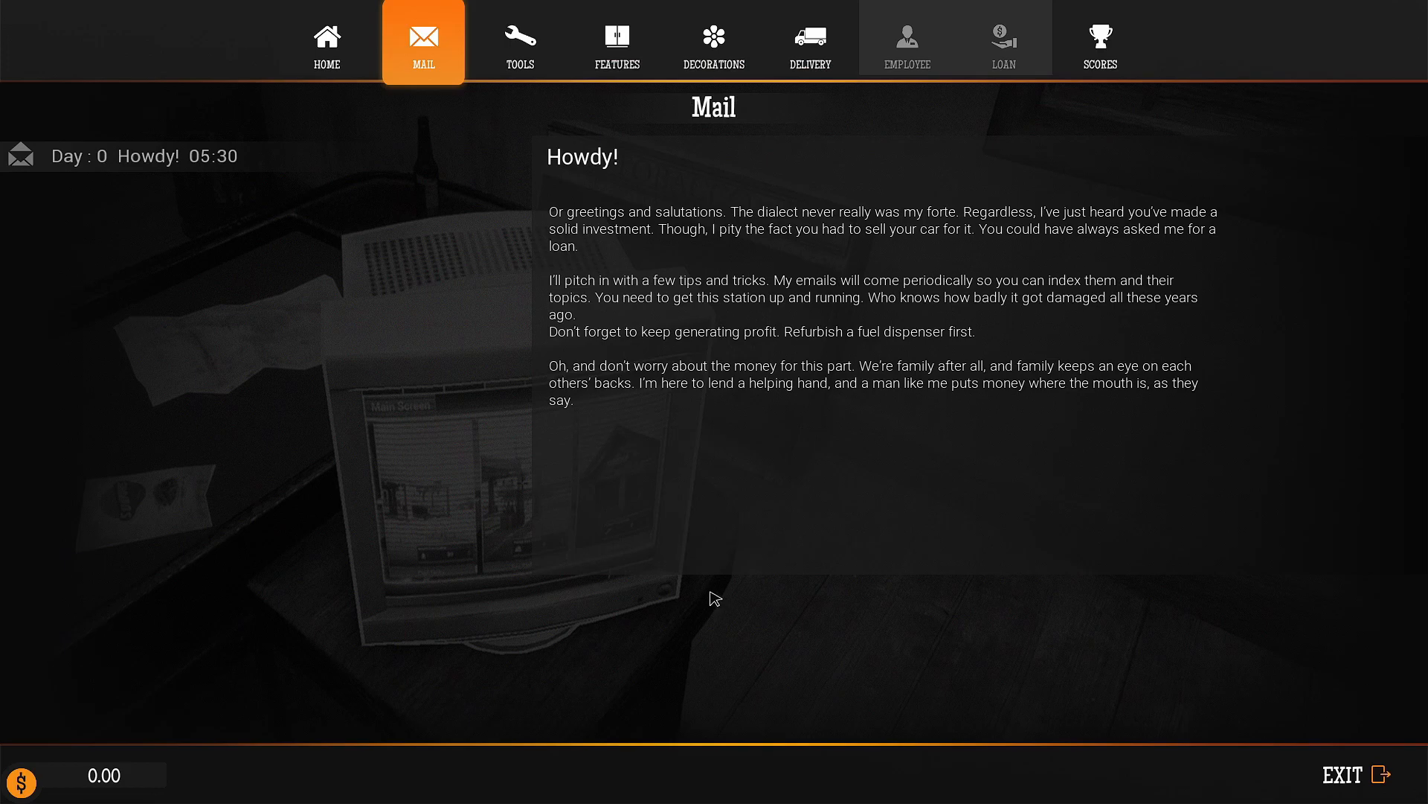
mouse_move(644, 571)
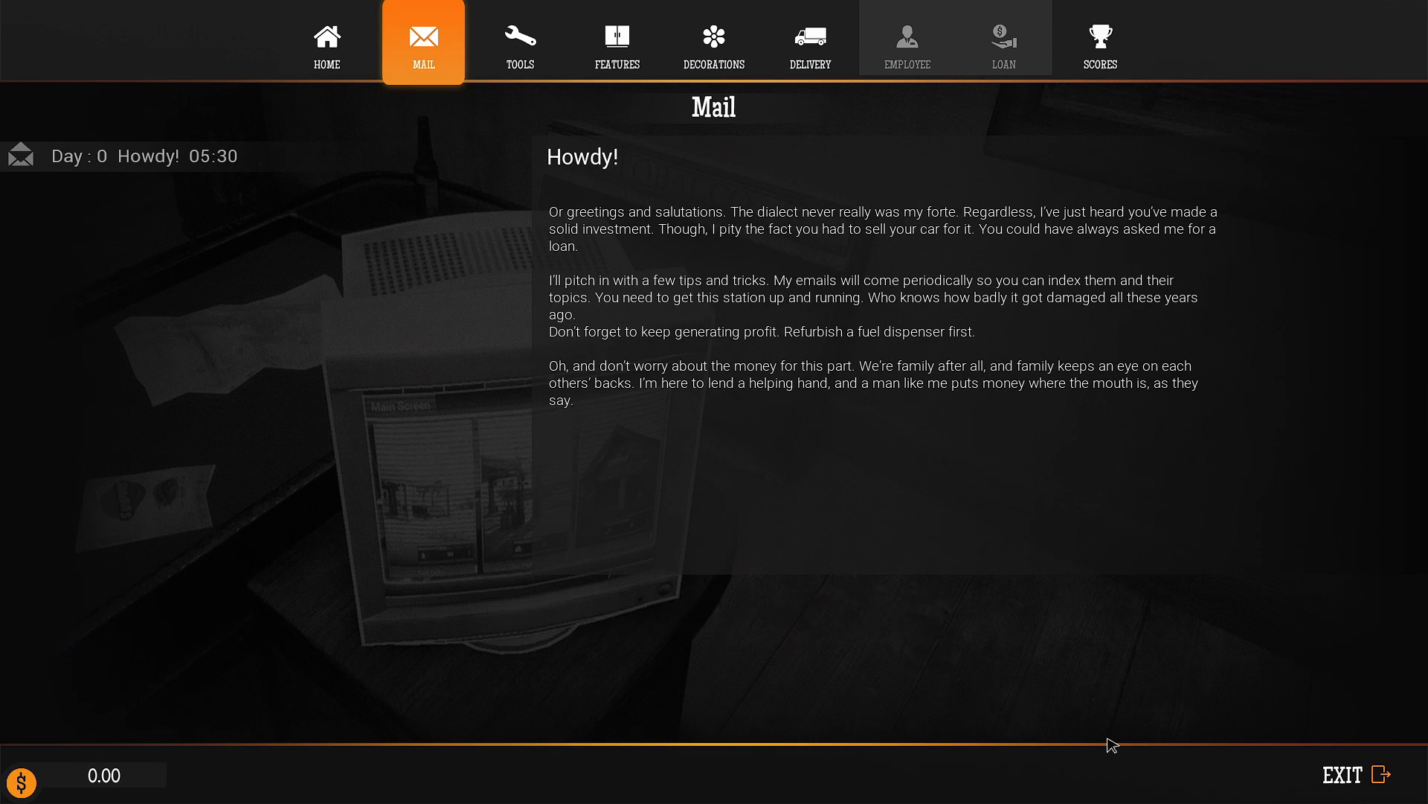
left_click(1344, 775)
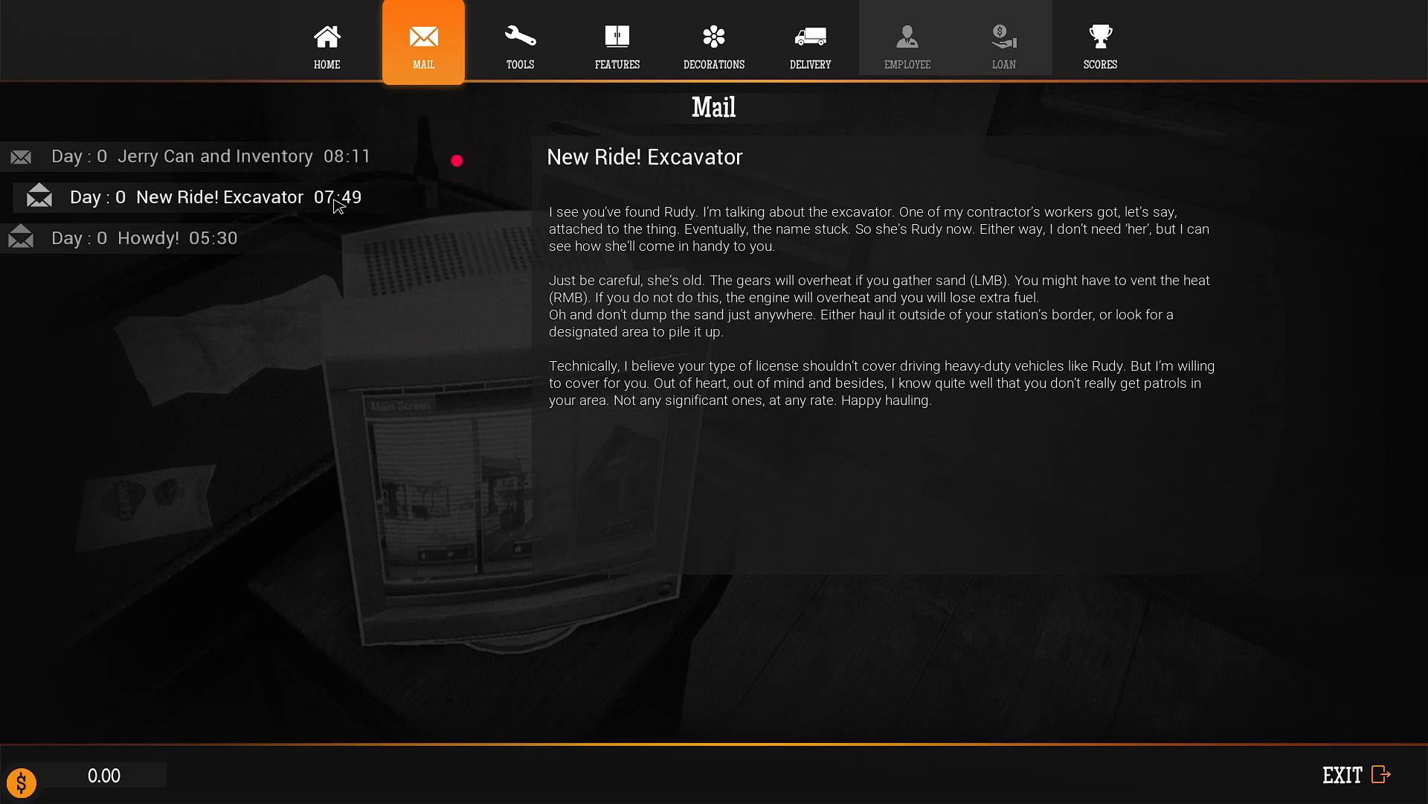
- Read the Jerry Can and Inventory email, then close the computer
left_click(210, 156)
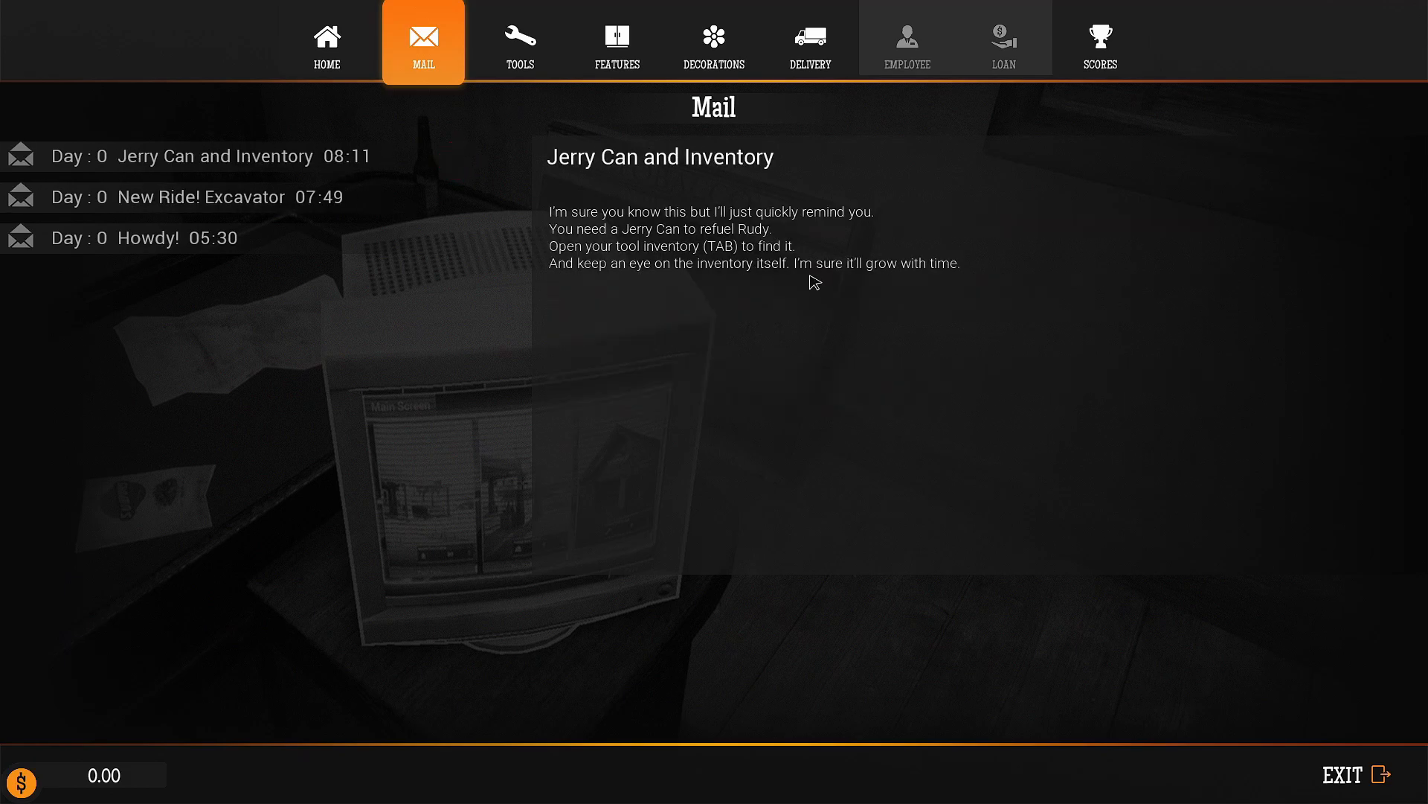
mouse_move(863, 316)
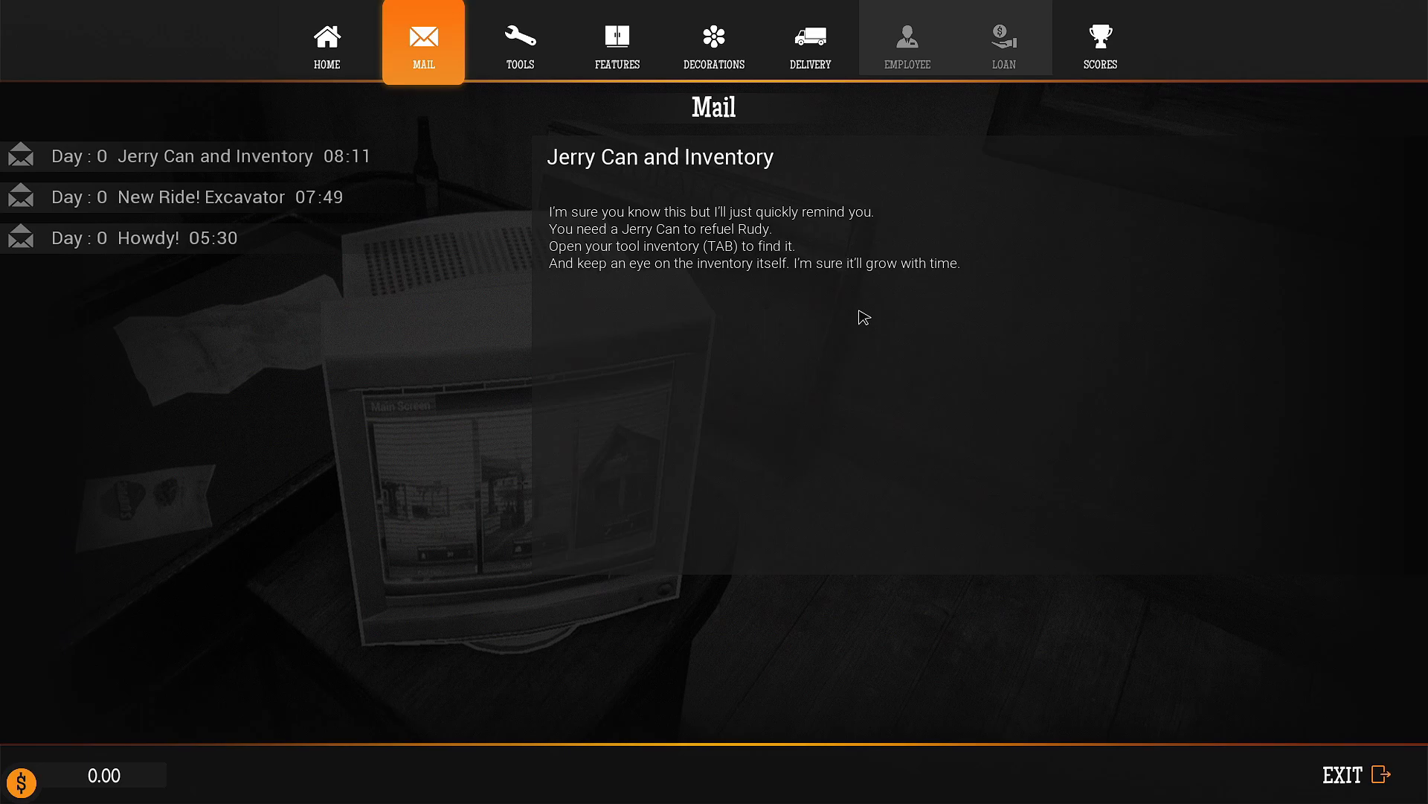
left_click(1362, 775)
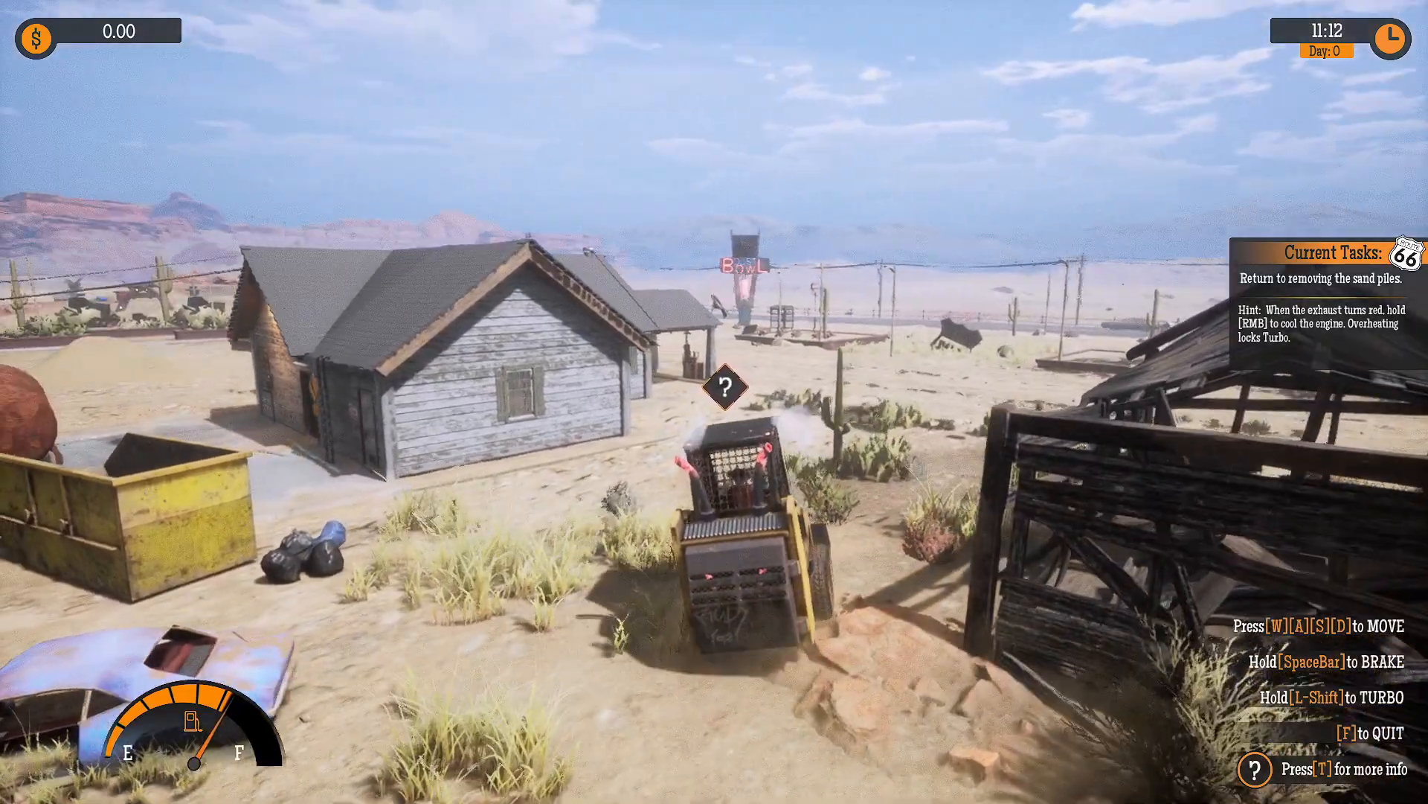
- Drive the excavator to dump the sand piles, then drive back to the station
key("w")
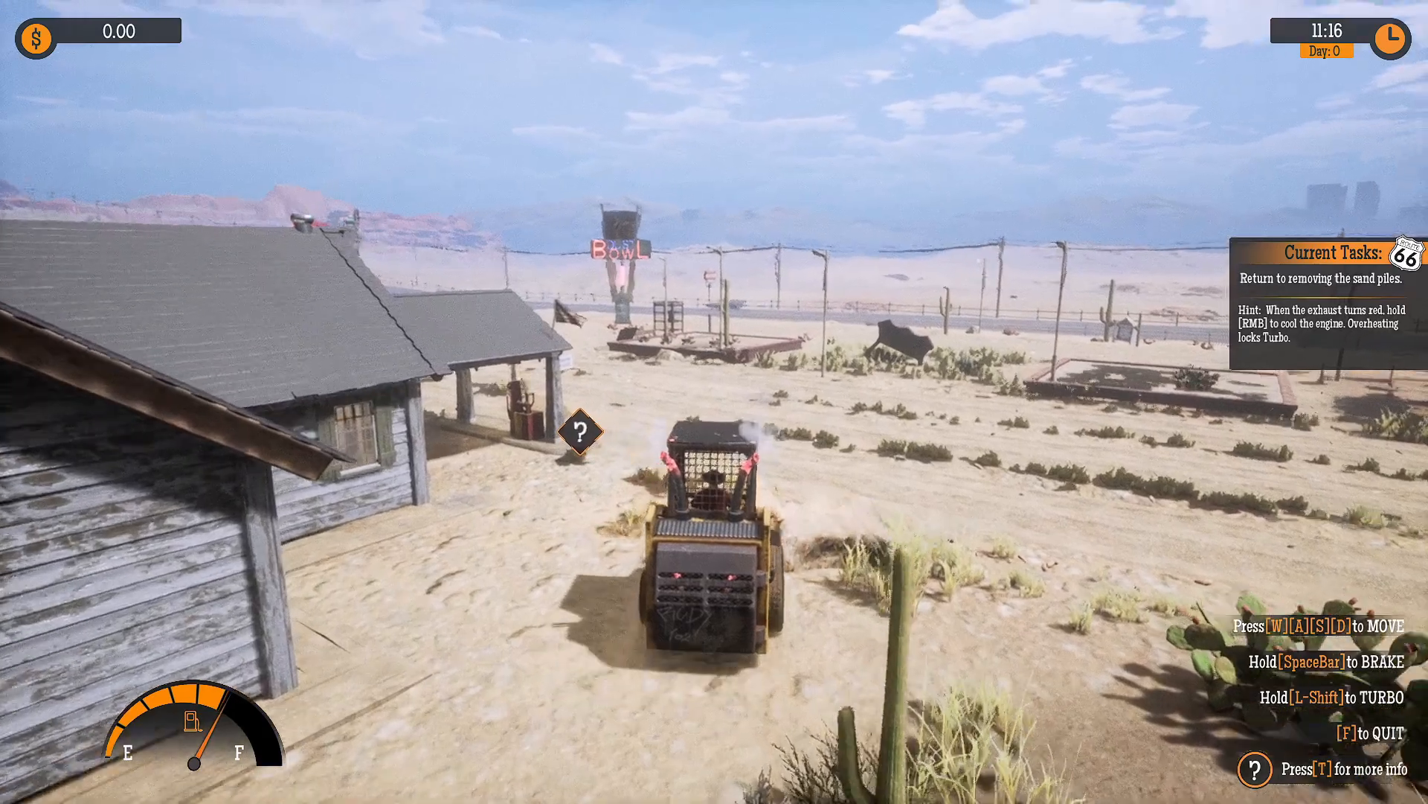
key("w")
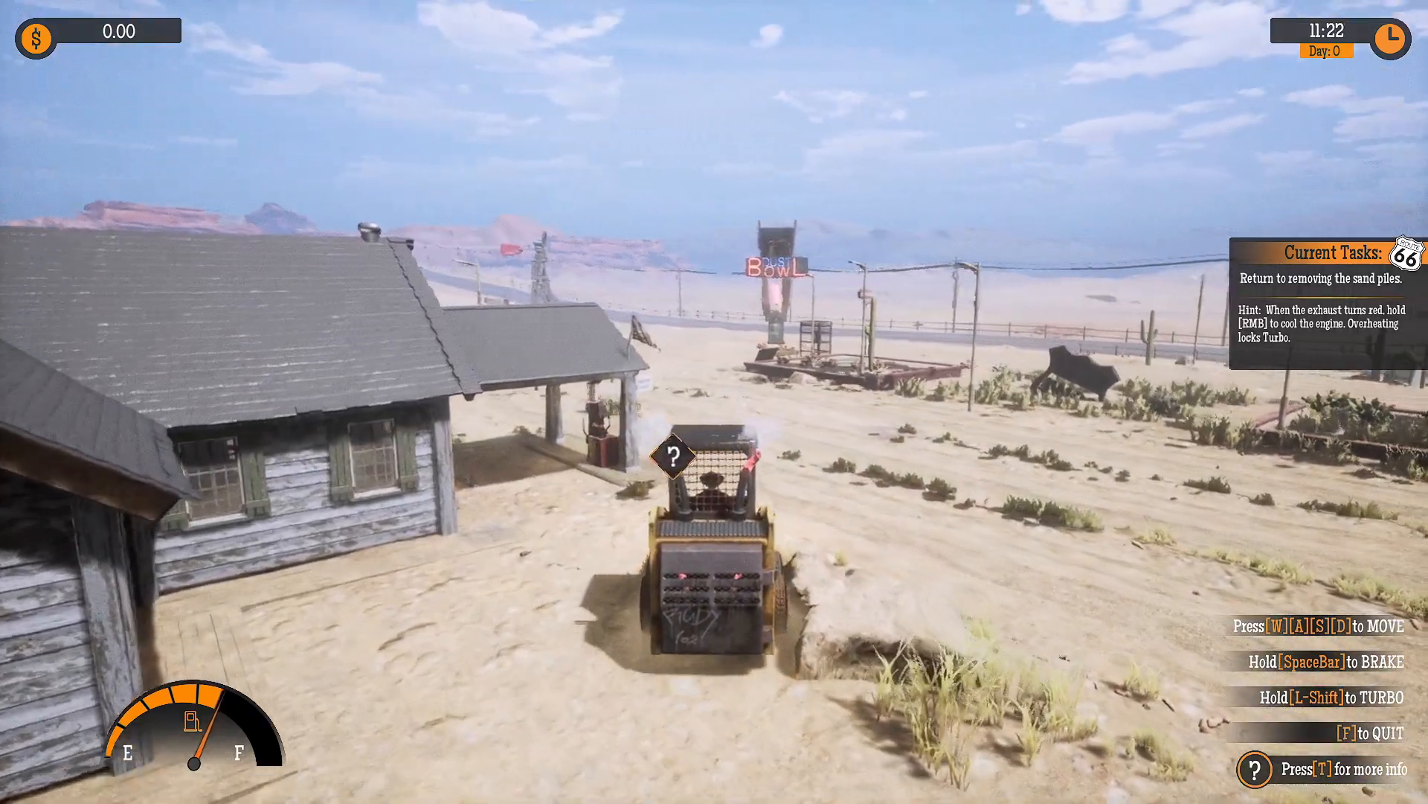
key("w")
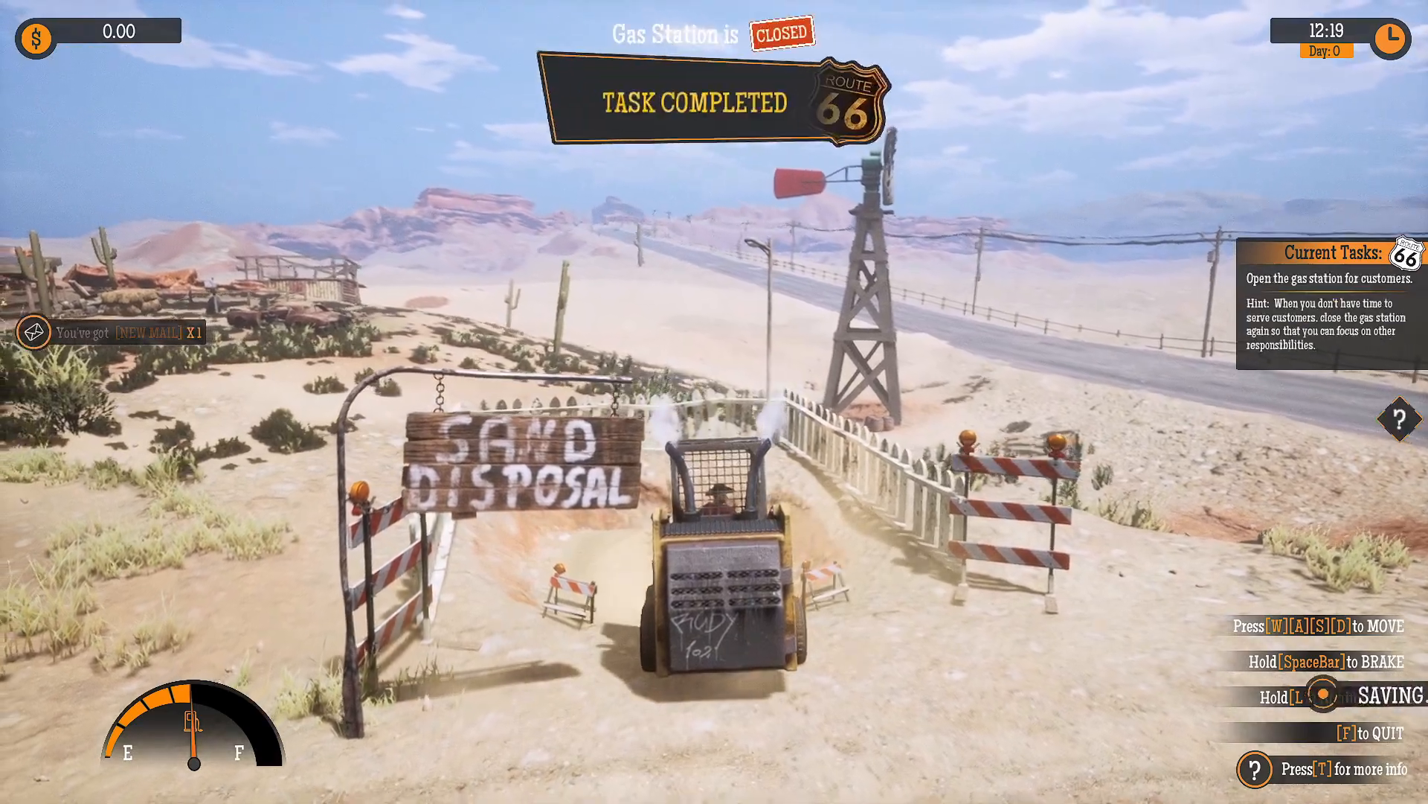
key("w")
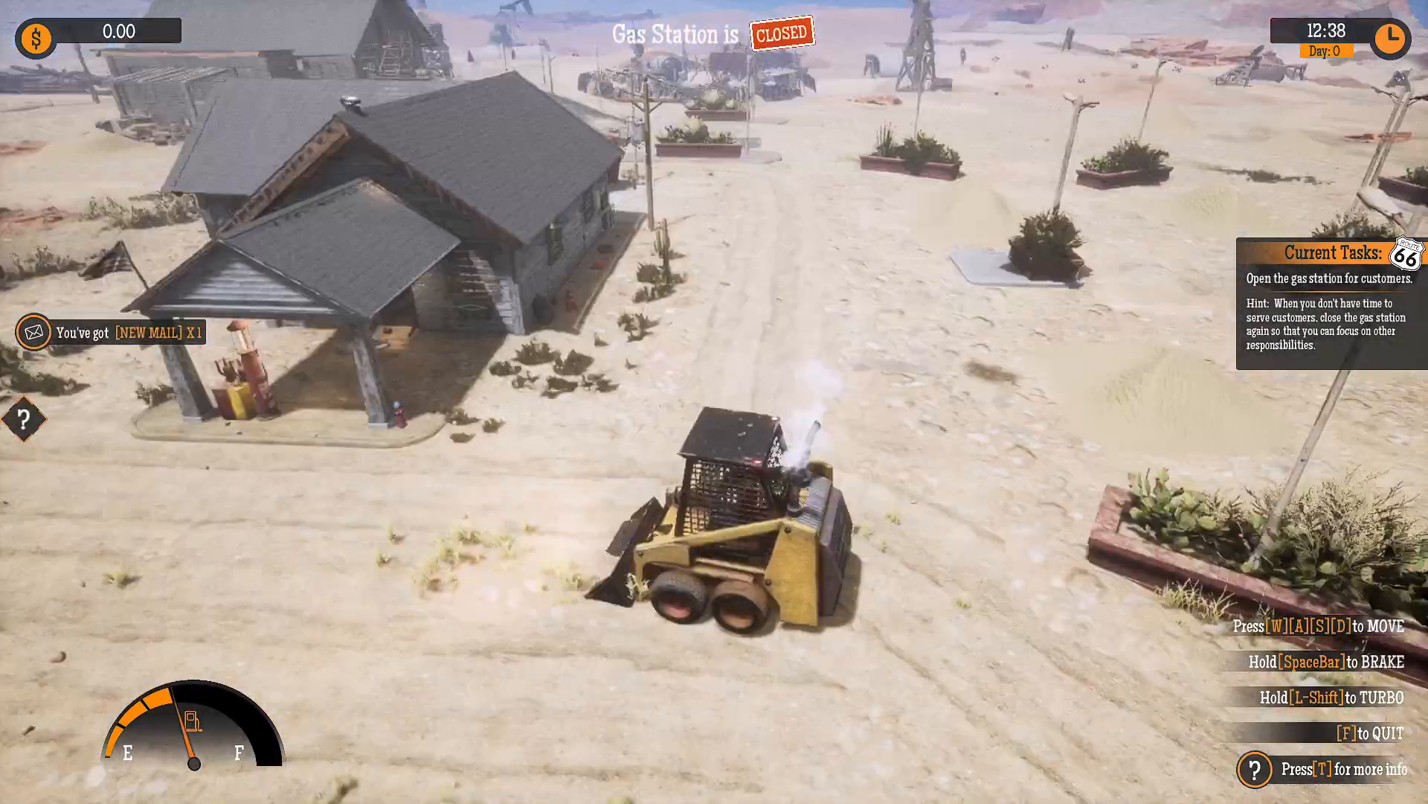
key("w")
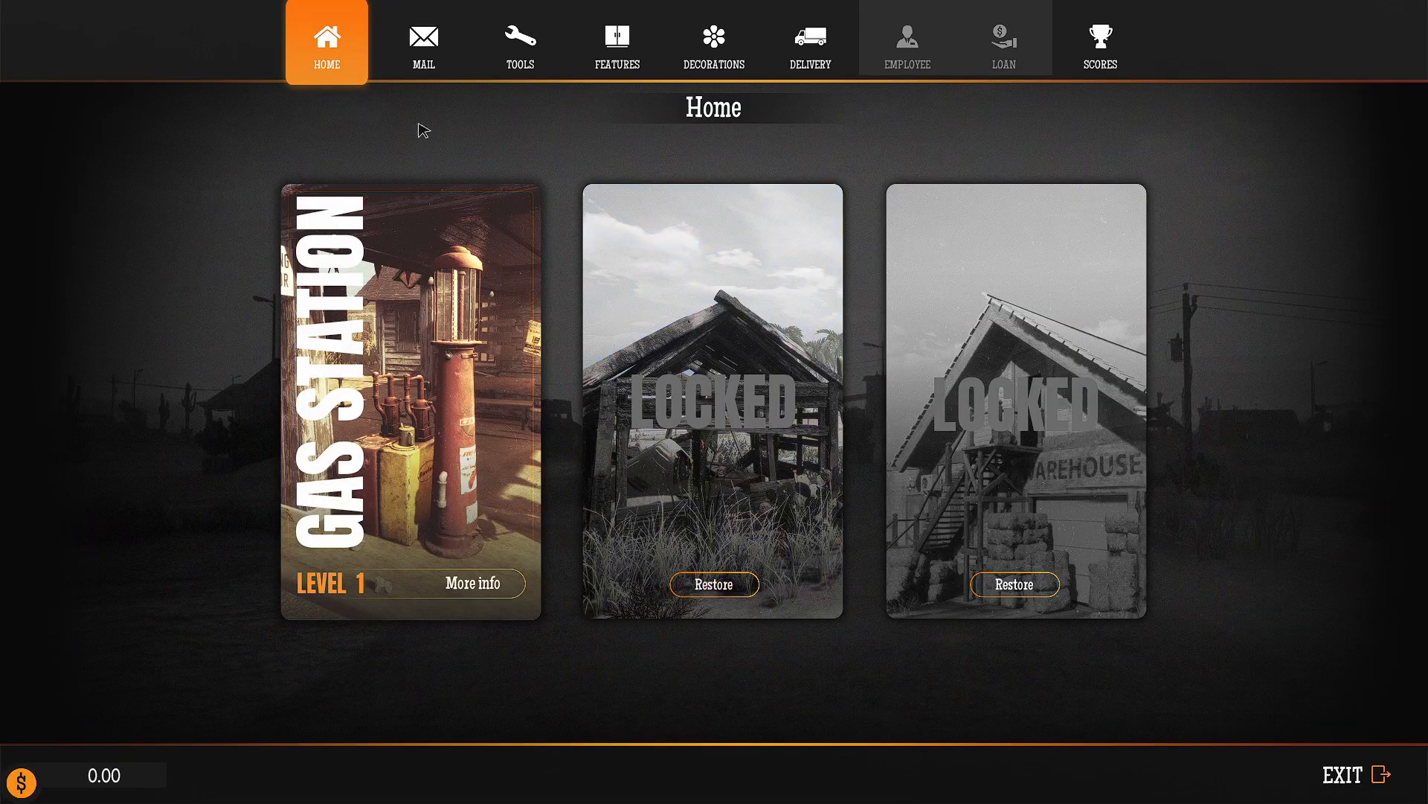
- Read the Opening & Closing Gas Station email, then leave the computer
left_click(422, 41)
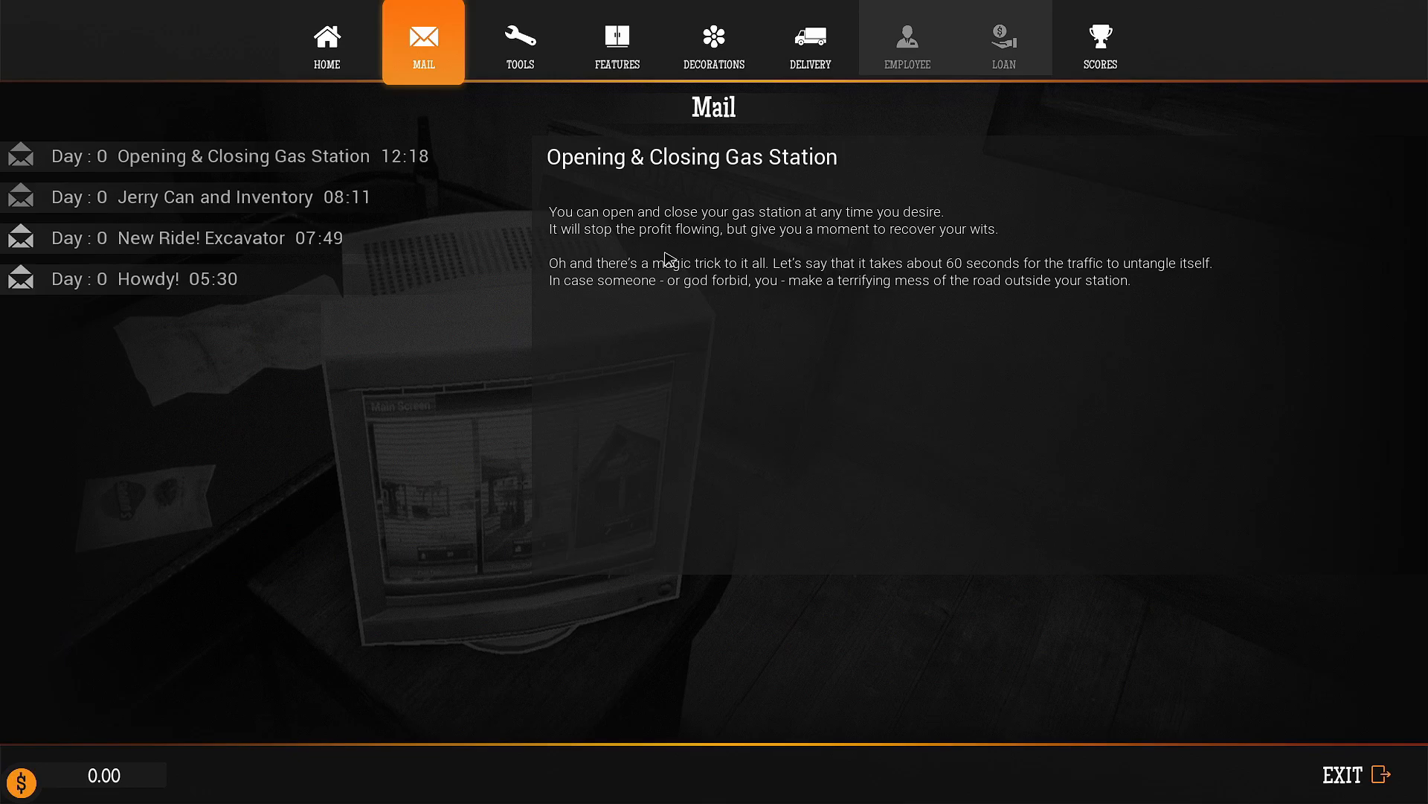
mouse_move(852, 337)
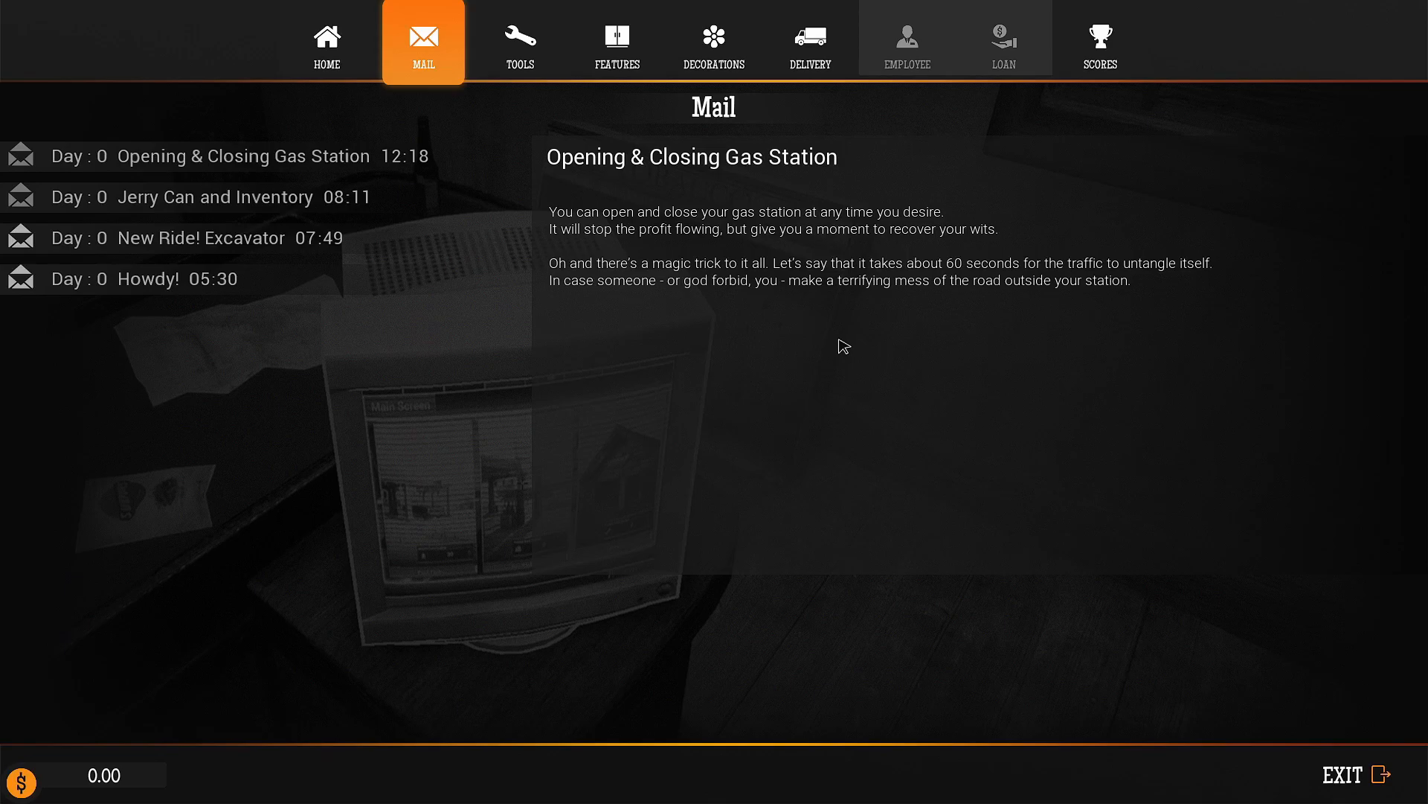
mouse_move(735, 328)
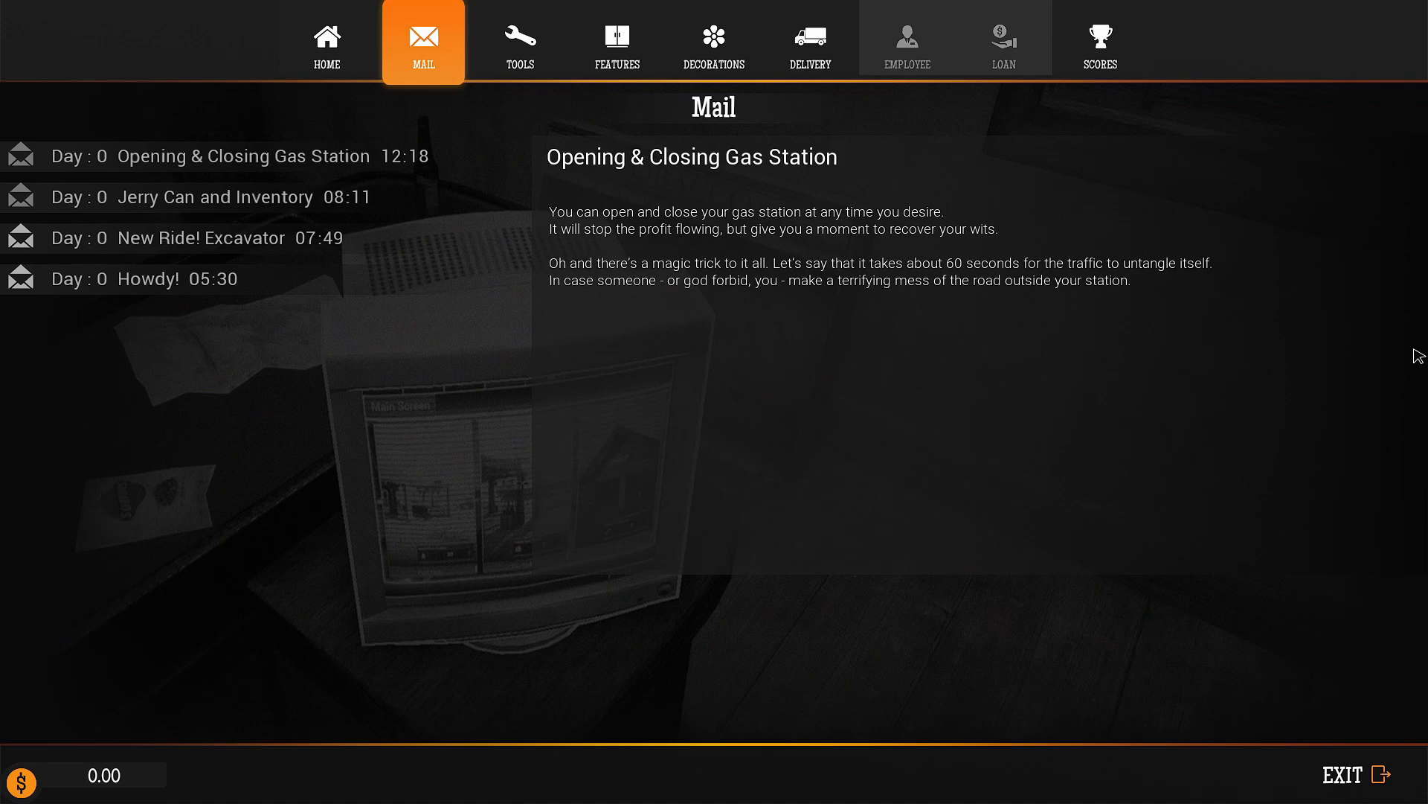
left_click(1348, 774)
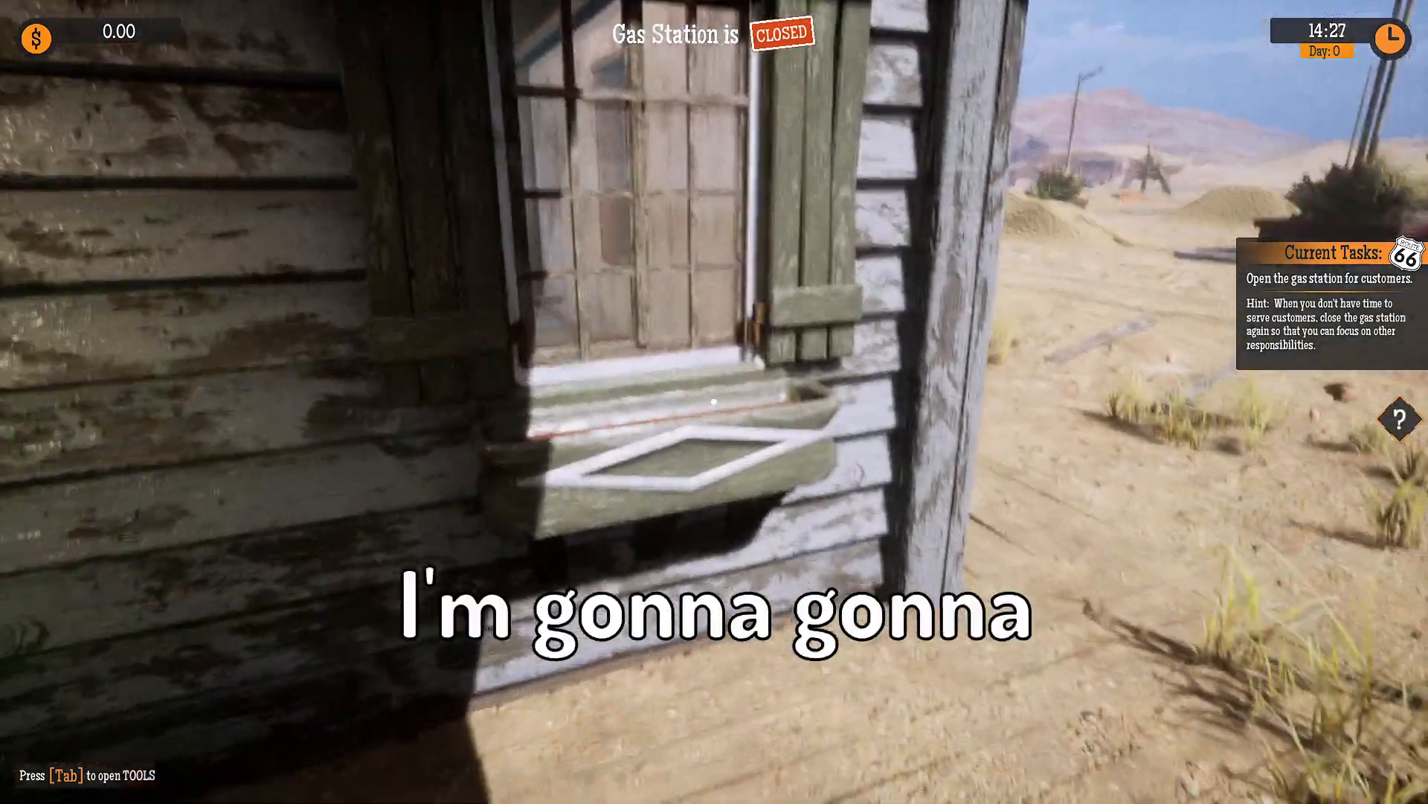
mouse_move(714, 401)
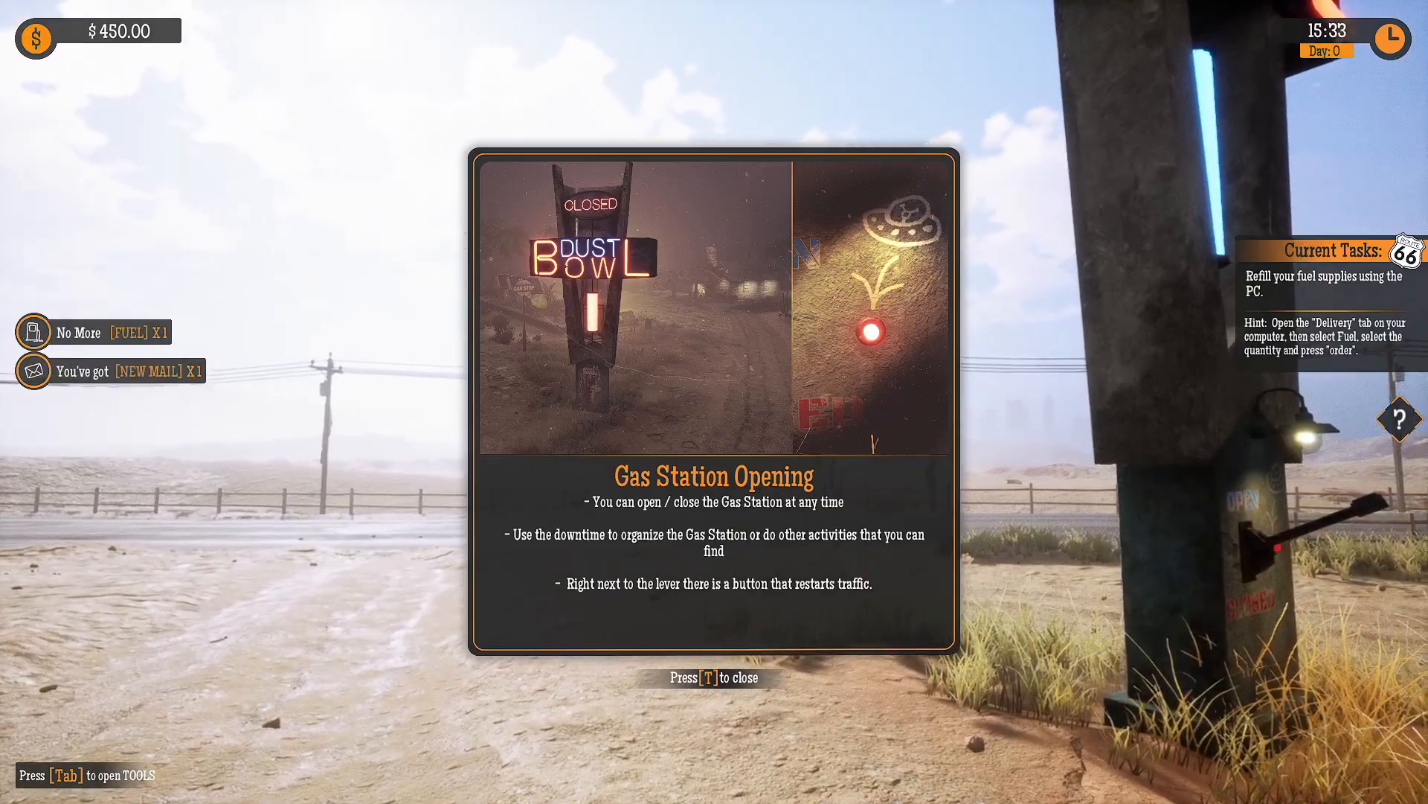
- Dismiss the opening guide and confirm the reset of all cars and customers
key("t")
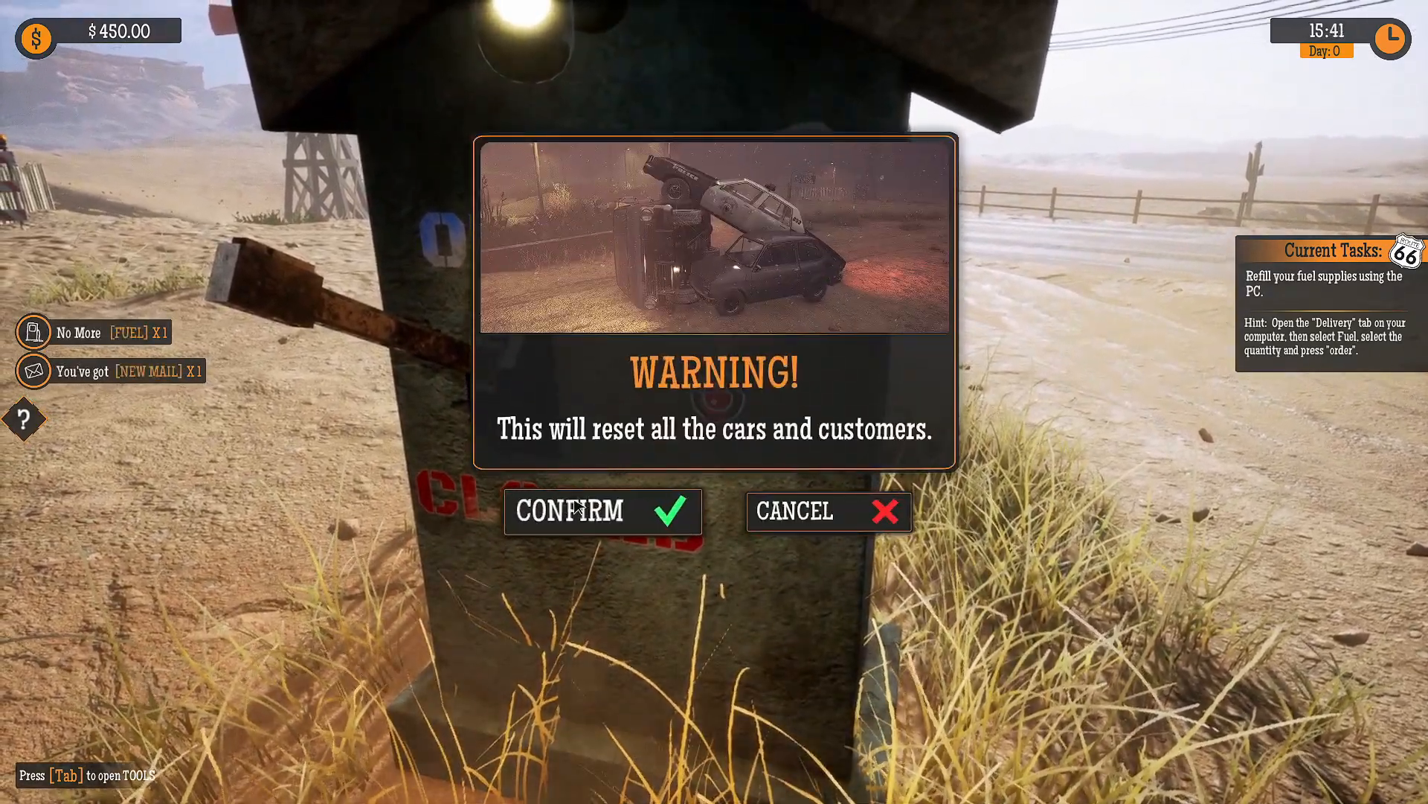
left_click(569, 511)
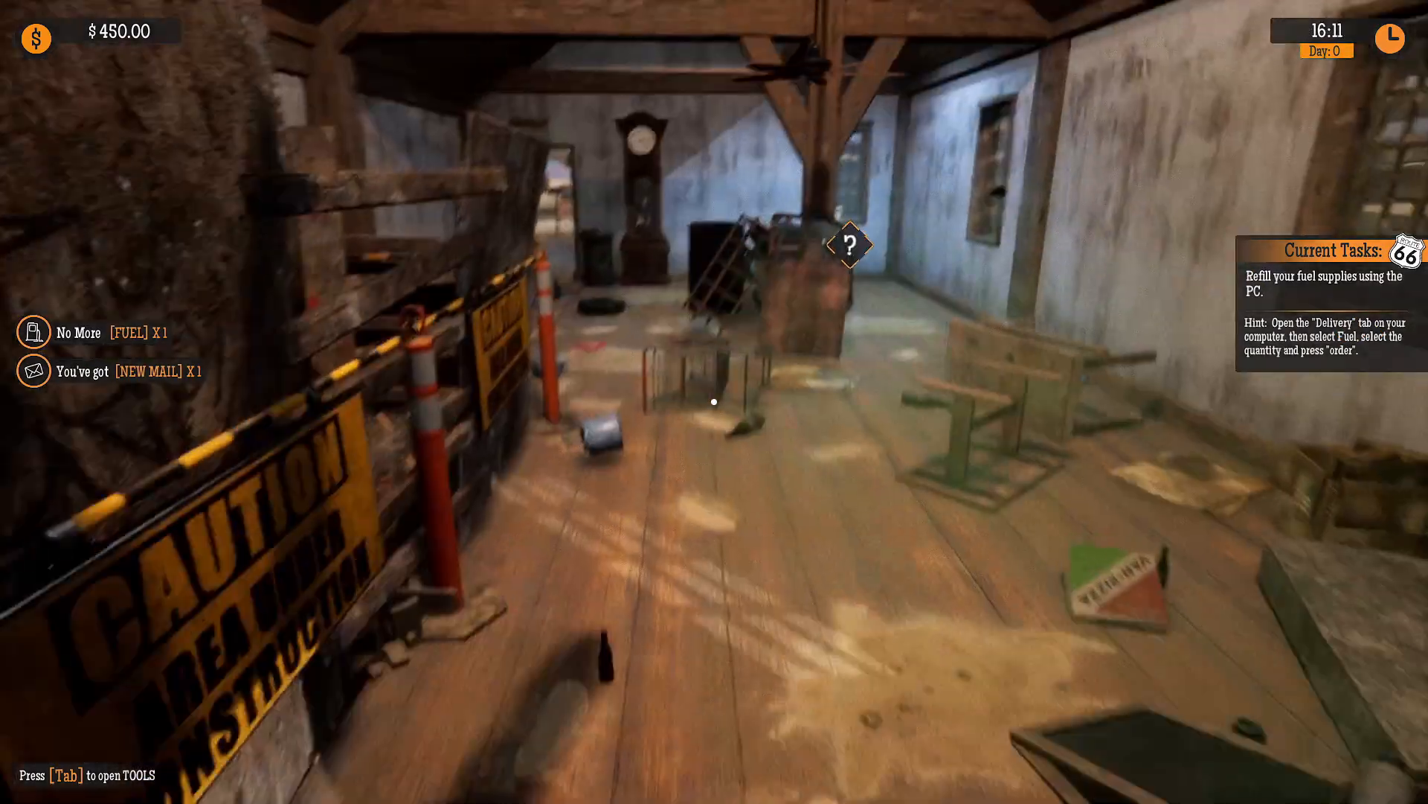
mouse_move(715, 401)
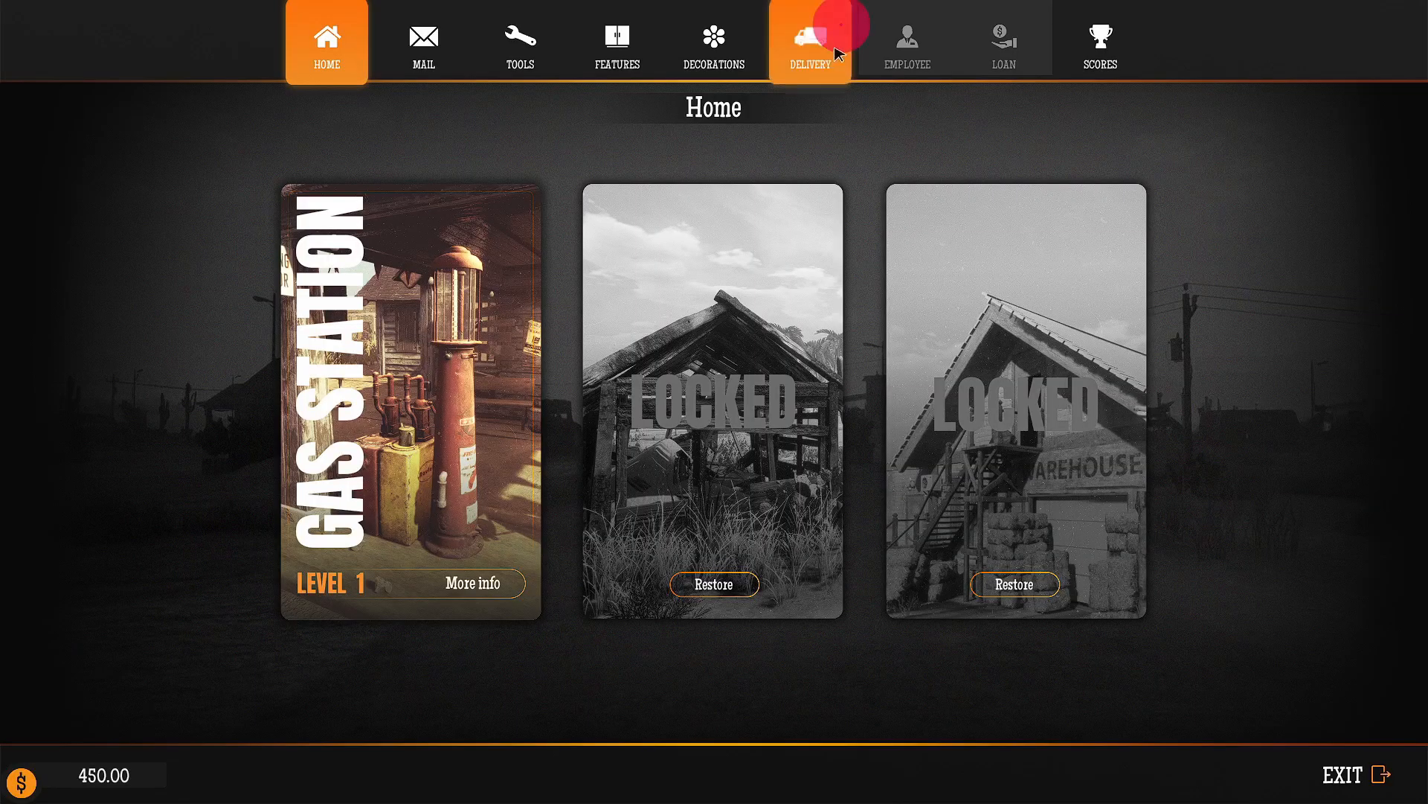
- Order 100 units of fuel on the computer's Delivery page
left_click(809, 41)
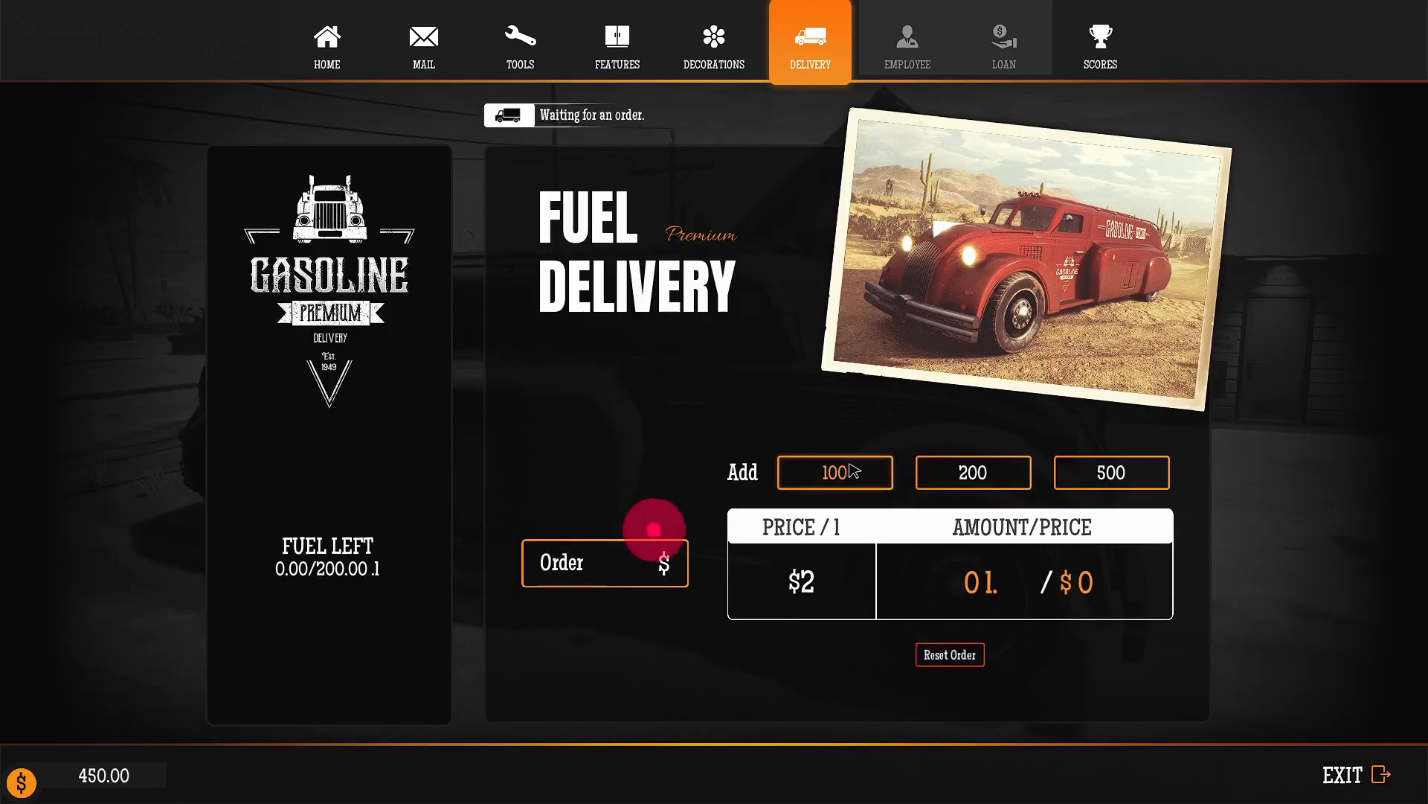
left_click(605, 562)
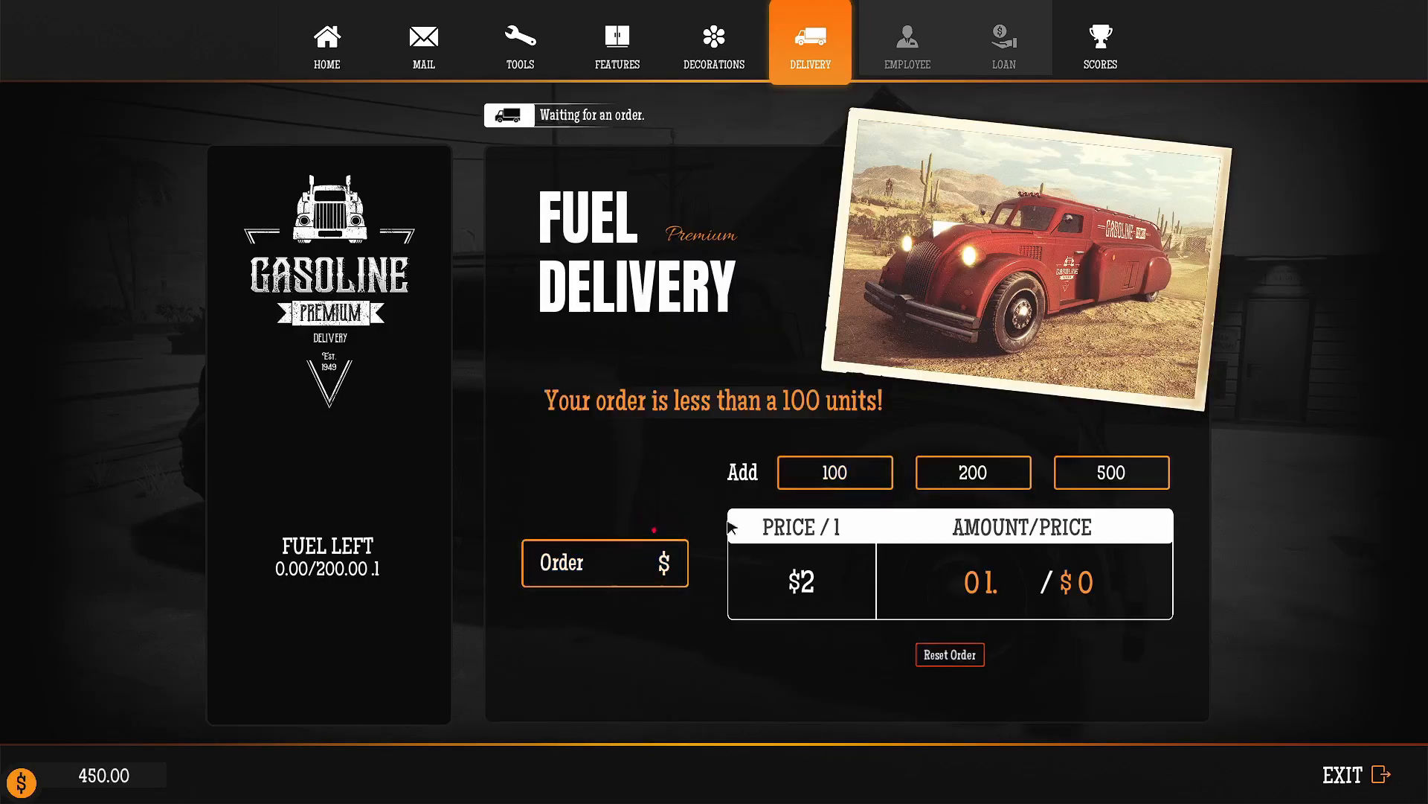
left_click(834, 472)
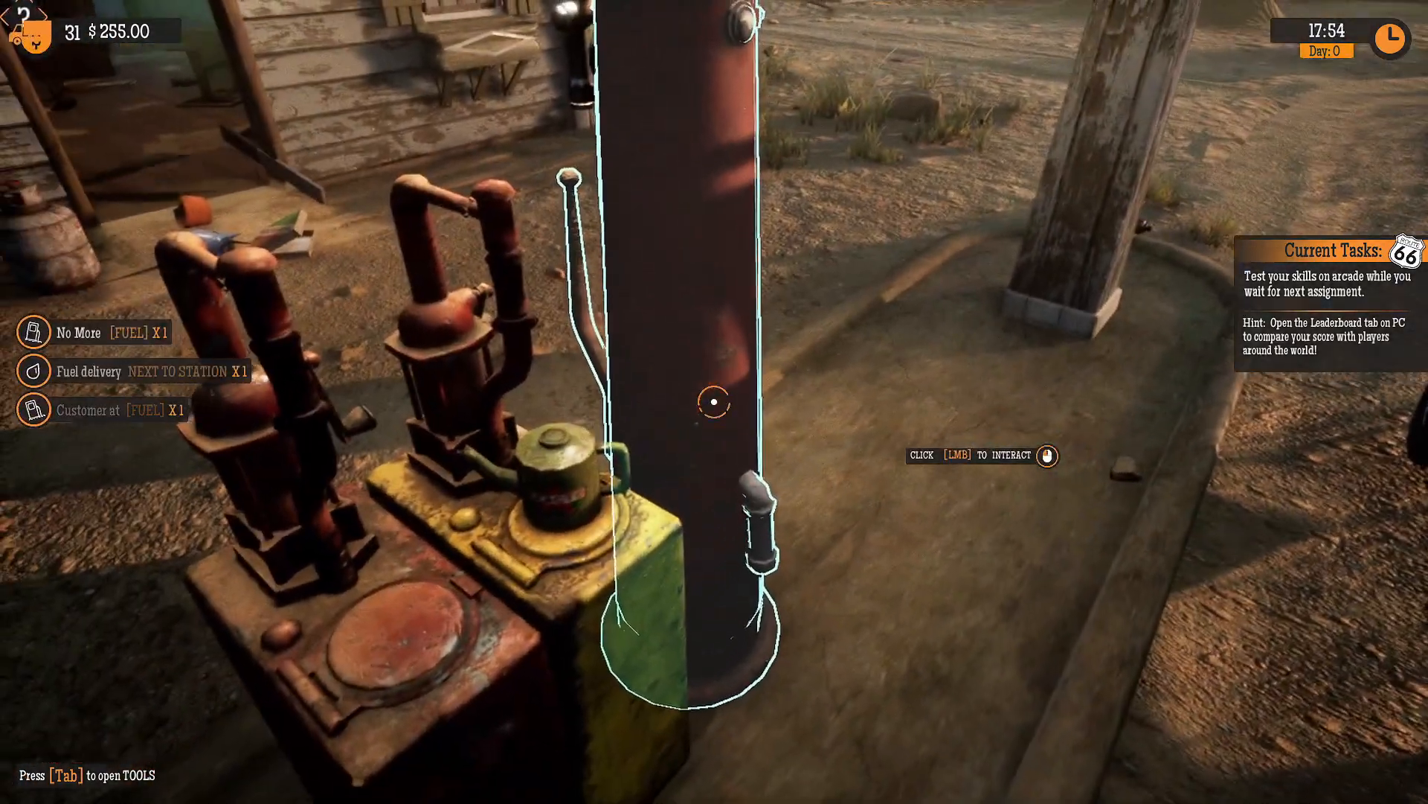
- Refuel the waiting customer's car at the pump, then bring up the computer
left_click(715, 402)
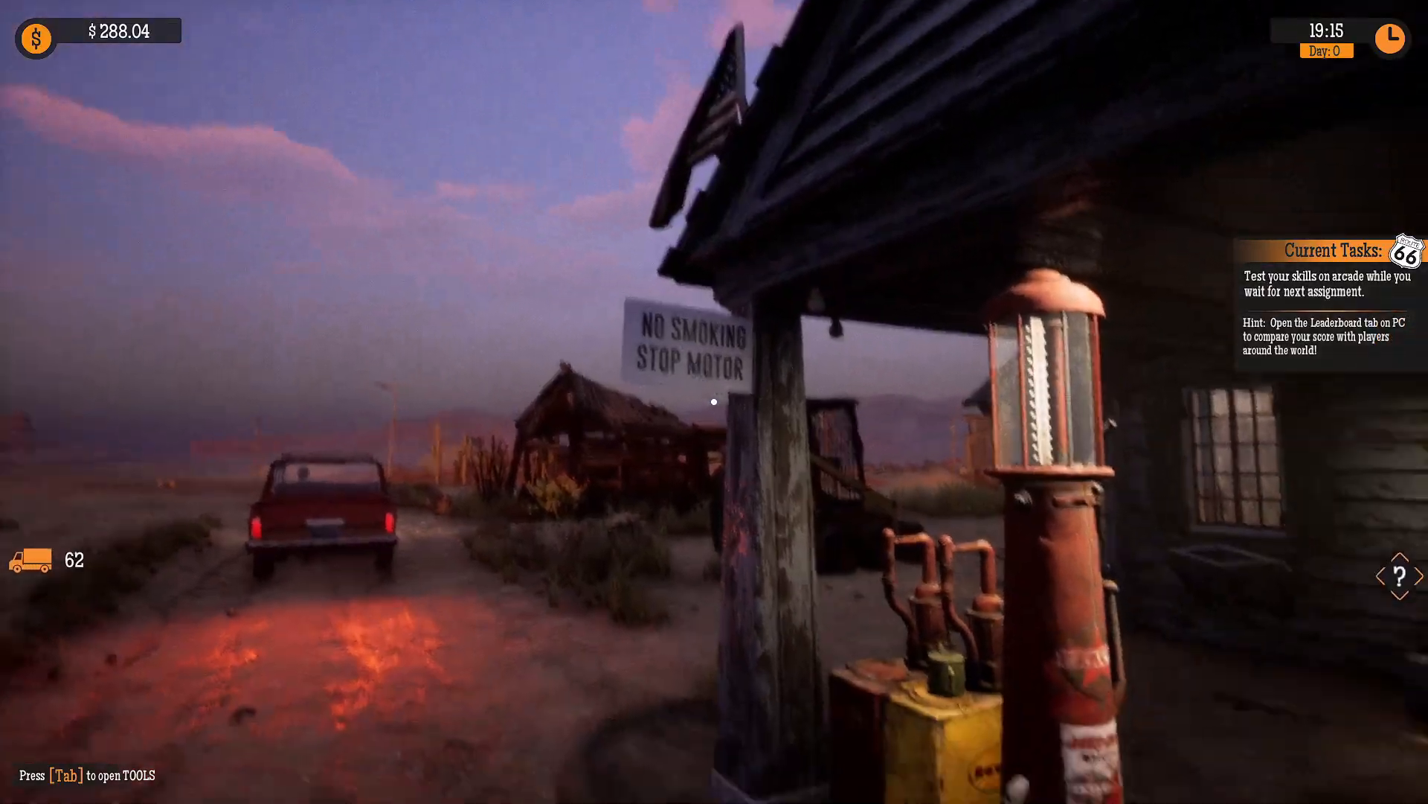
key("Tab")
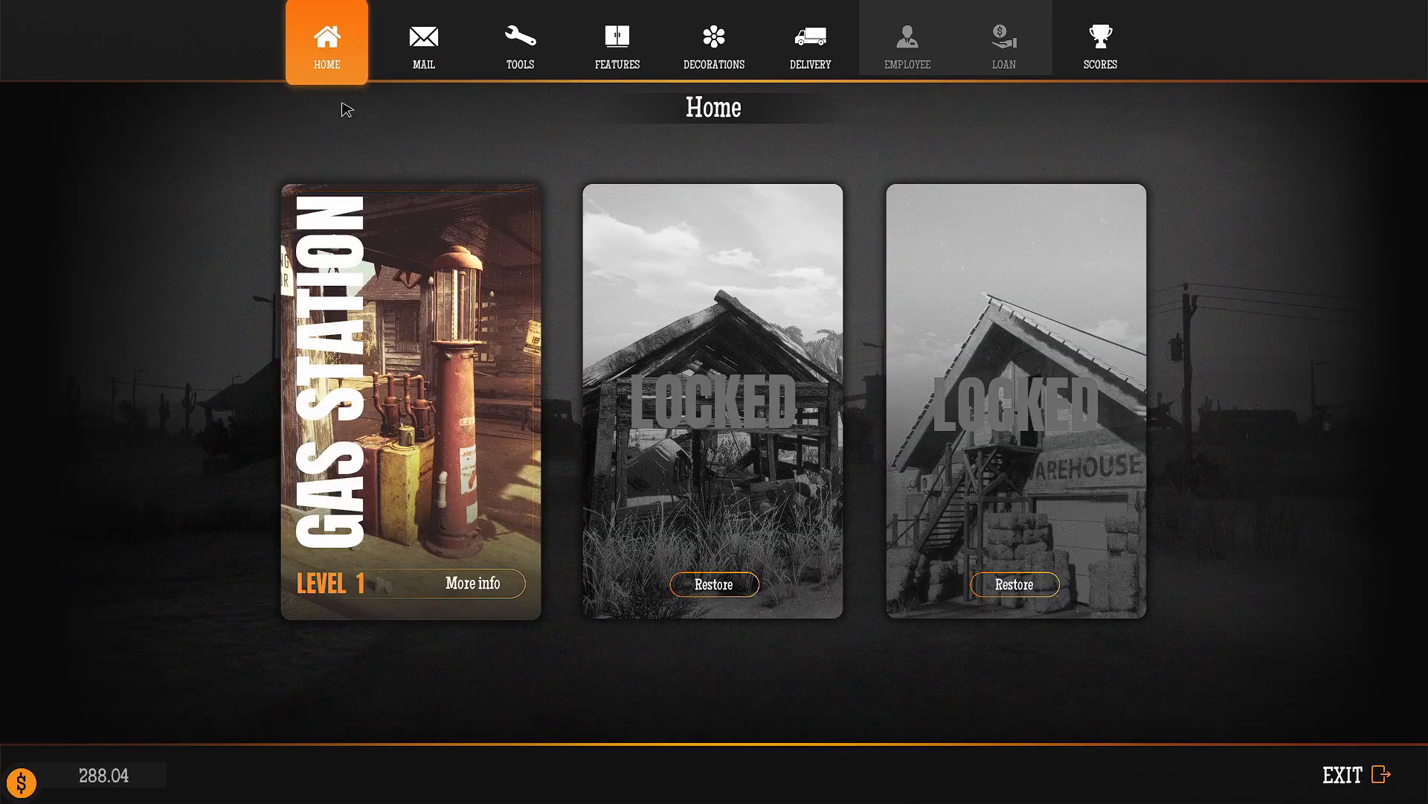